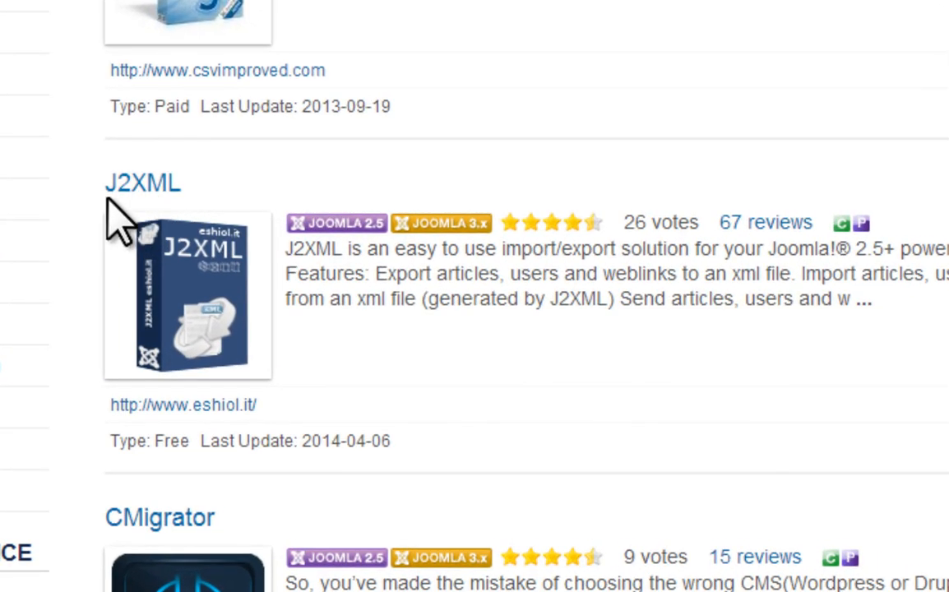
{"action": "mouse_move", "coordinate": [567, 461]}
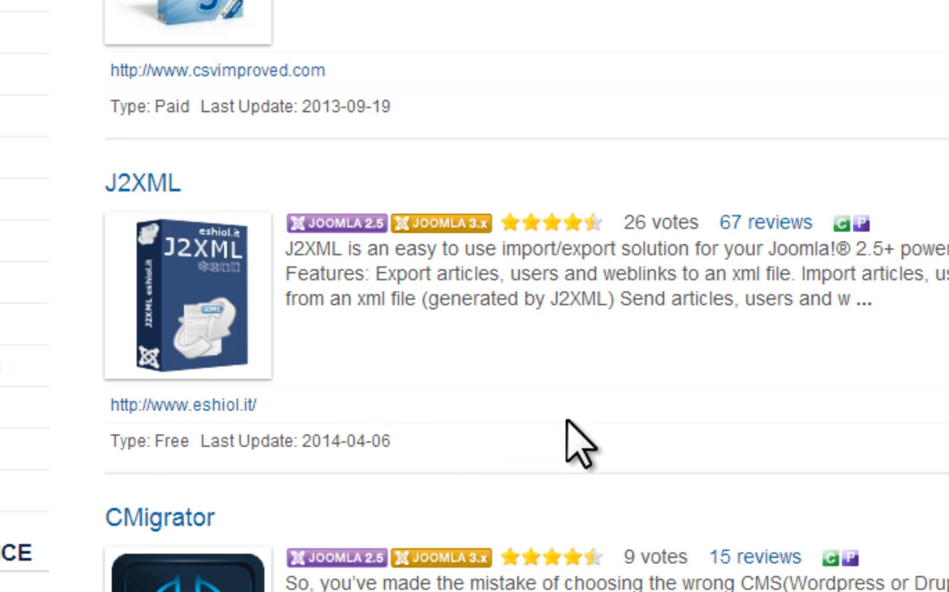
{"action": "mouse_move", "coordinate": [580, 452]}
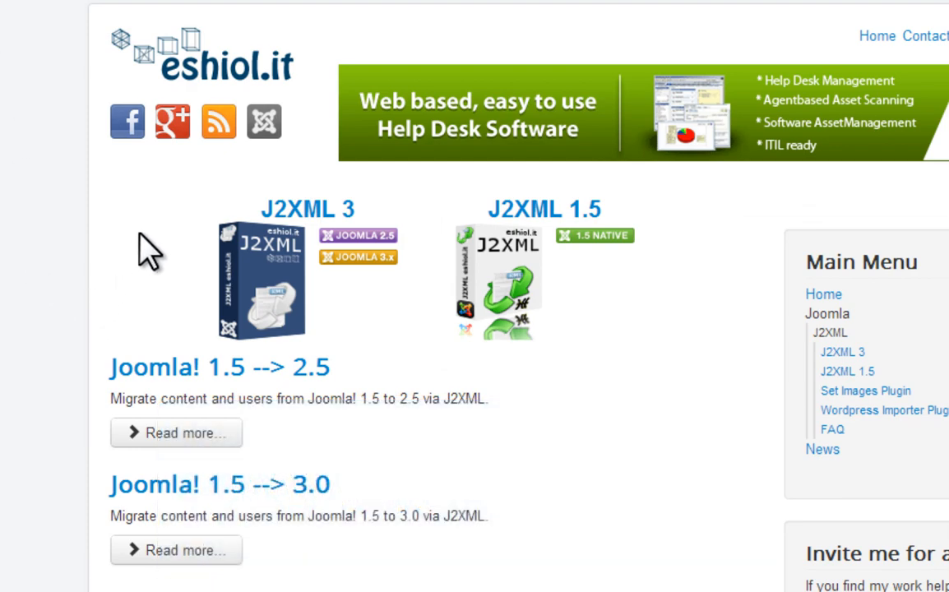
{"action": "mouse_move", "coordinate": [387, 259]}
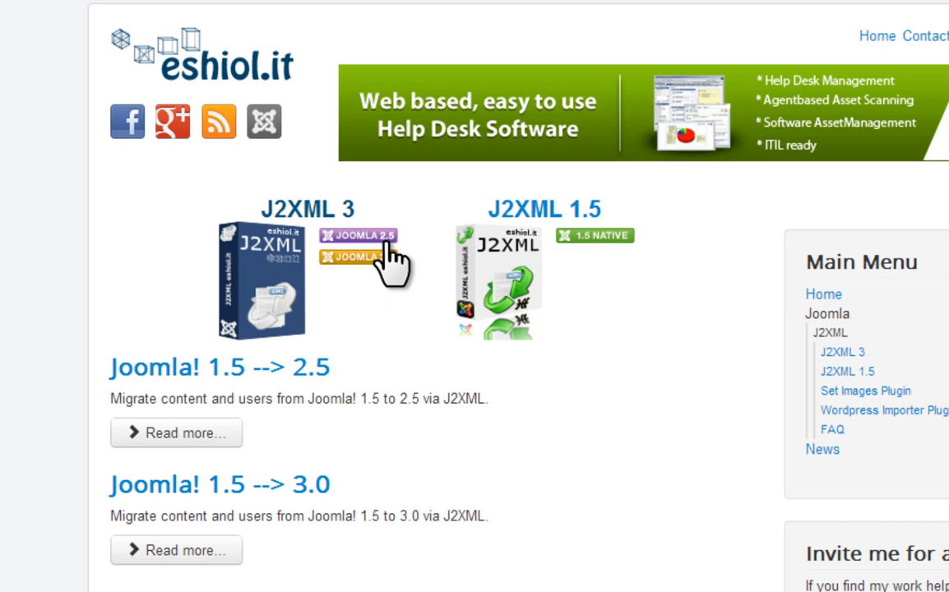
{"action": "mouse_move", "coordinate": [368, 258]}
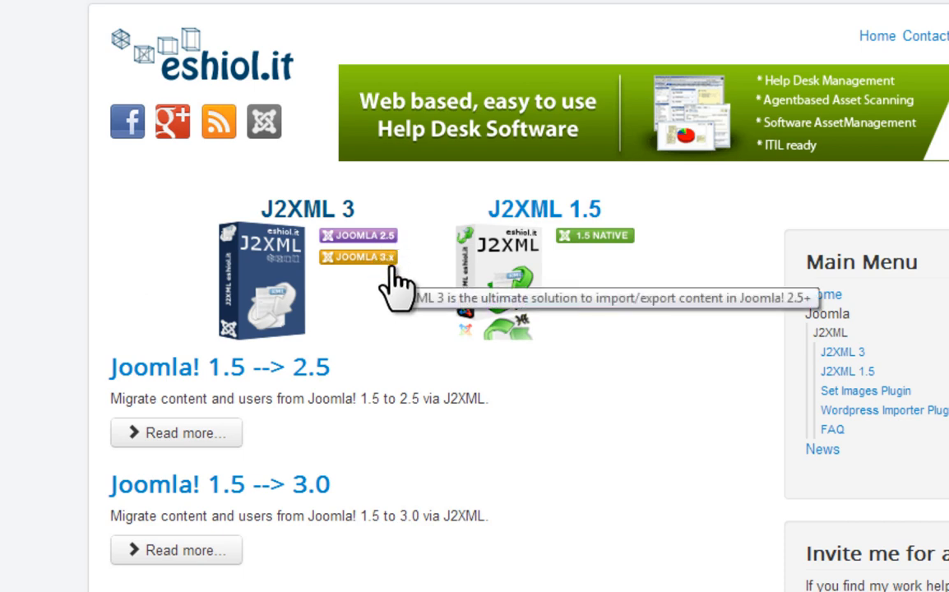
{"action": "mouse_move", "coordinate": [597, 236]}
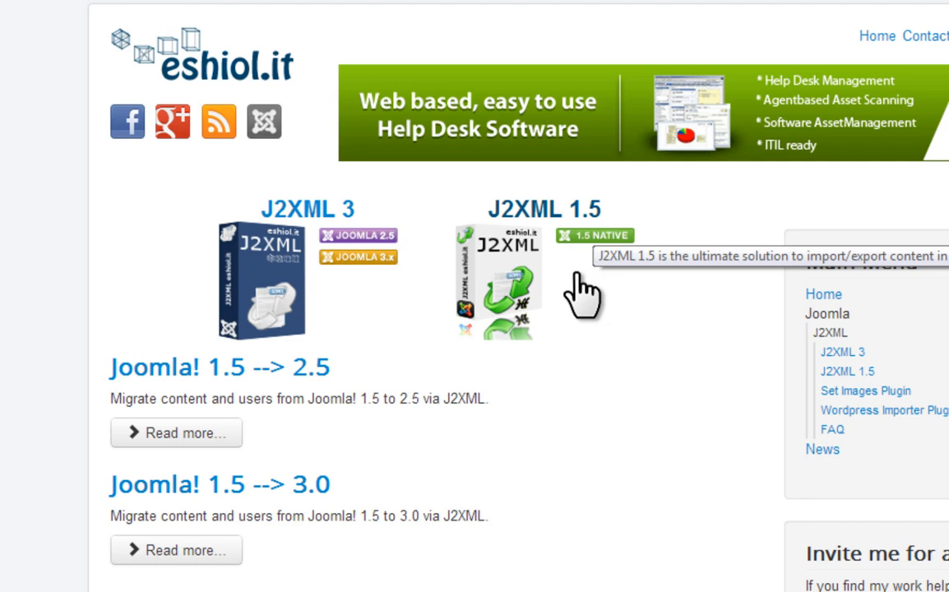
{"action": "mouse_move", "coordinate": [662, 361]}
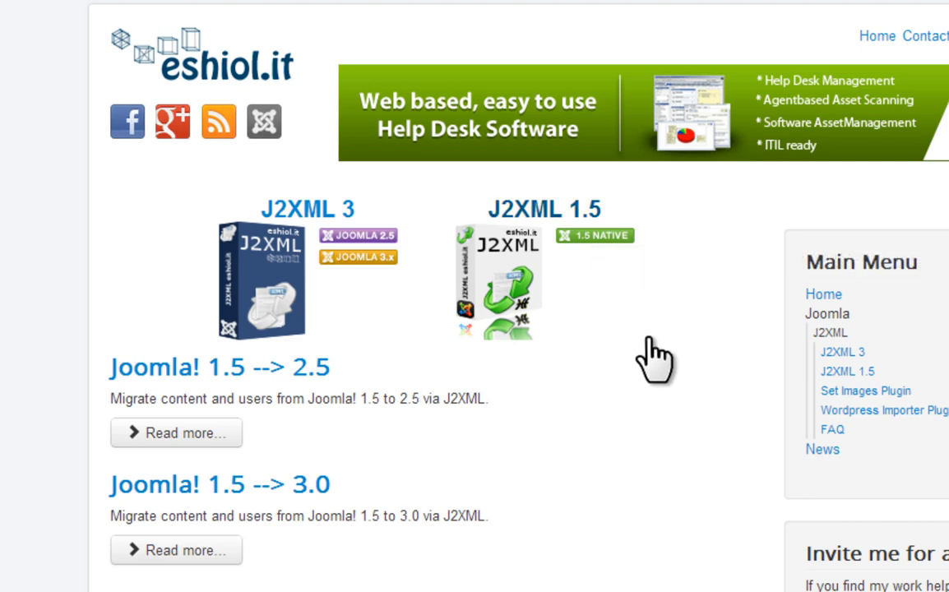
{"action": "mouse_move", "coordinate": [594, 358]}
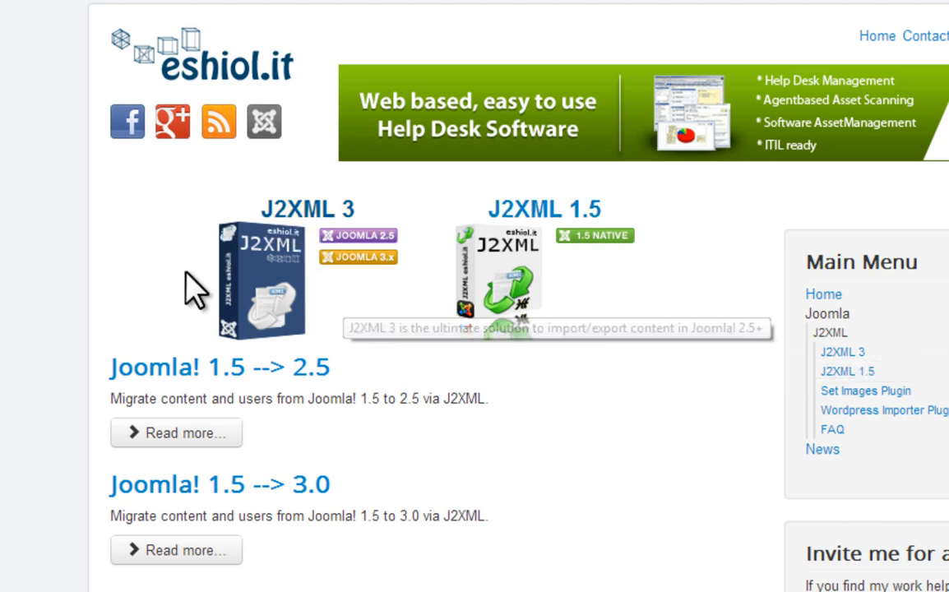
{"action": "mouse_move", "coordinate": [202, 337]}
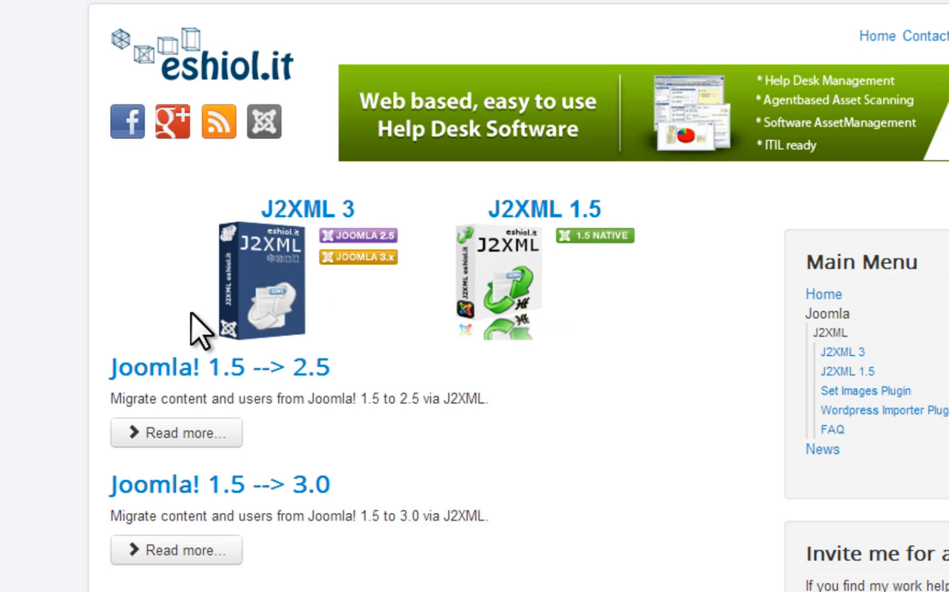
{"action": "mouse_move", "coordinate": [353, 518]}
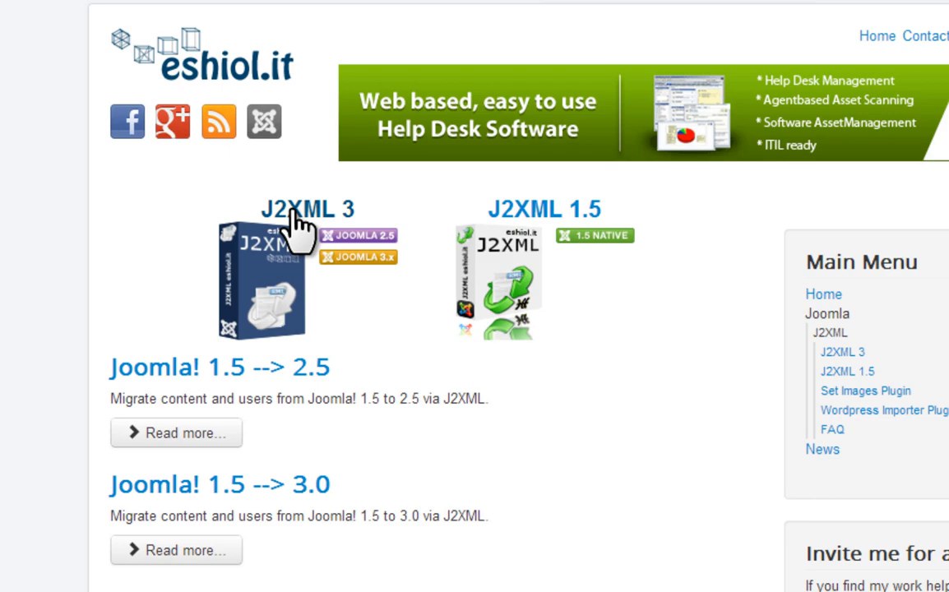
- Download J2XML v3.1 from the J2XML 3 page, saving j2xml-3.1.zip to the zextension folder
{"action": "left_click", "coordinate": [306, 209]}
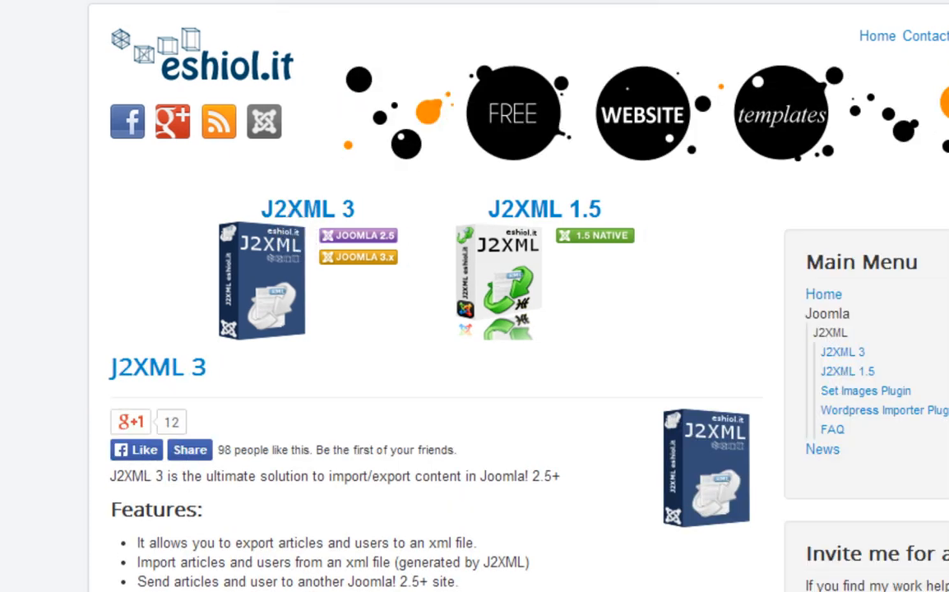
{"action": "scroll", "scroll_direction": "down", "scroll_amount": 3}
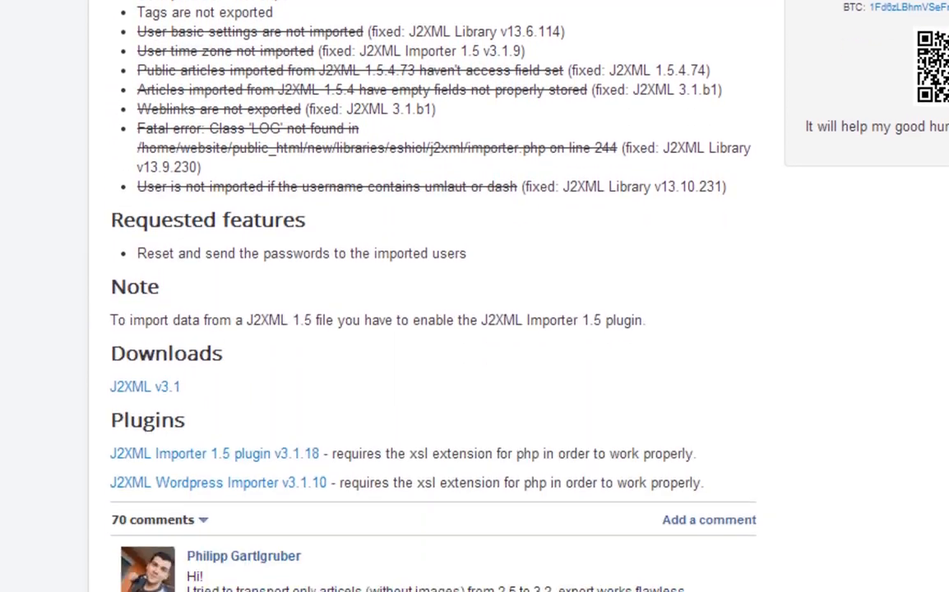
{"action": "scroll", "scroll_direction": "down", "scroll_amount": 3}
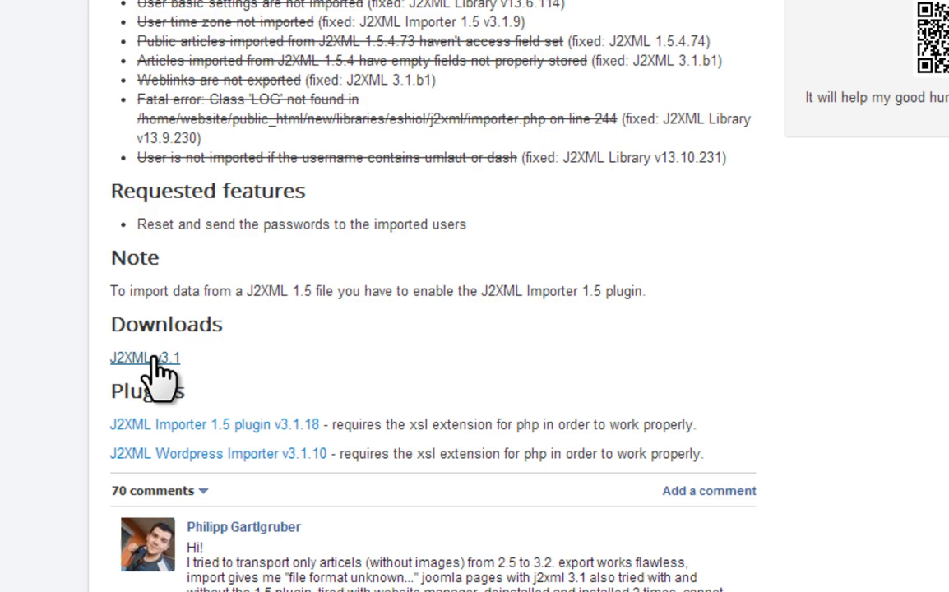
{"action": "scroll", "scroll_direction": "down", "scroll_amount": 3}
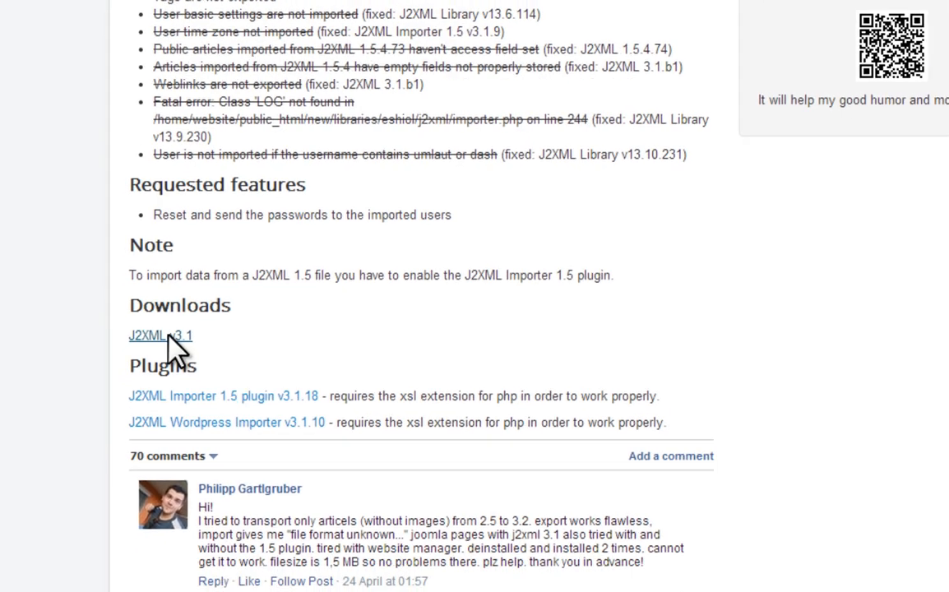
{"action": "left_click", "coordinate": [161, 334]}
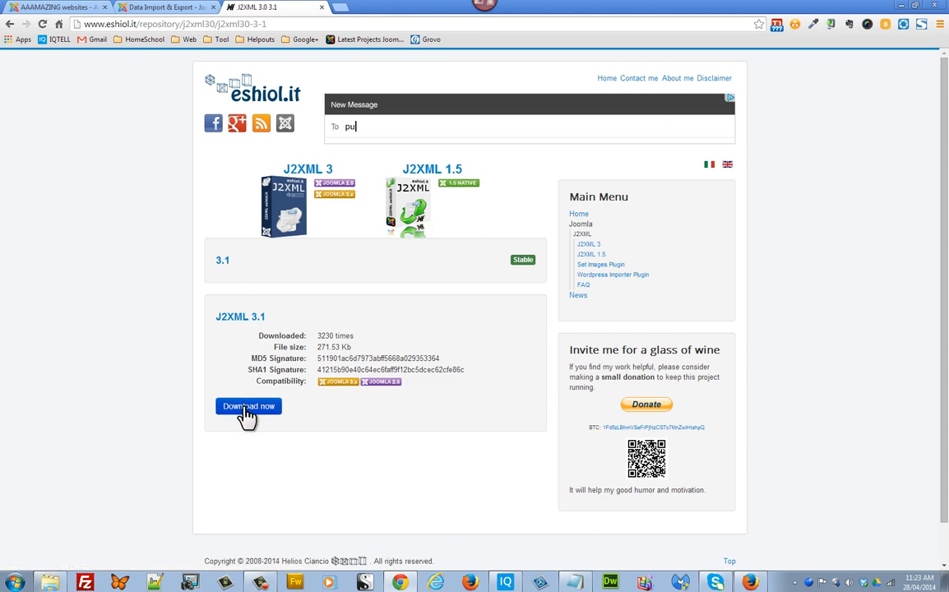
{"action": "left_click", "coordinate": [248, 406]}
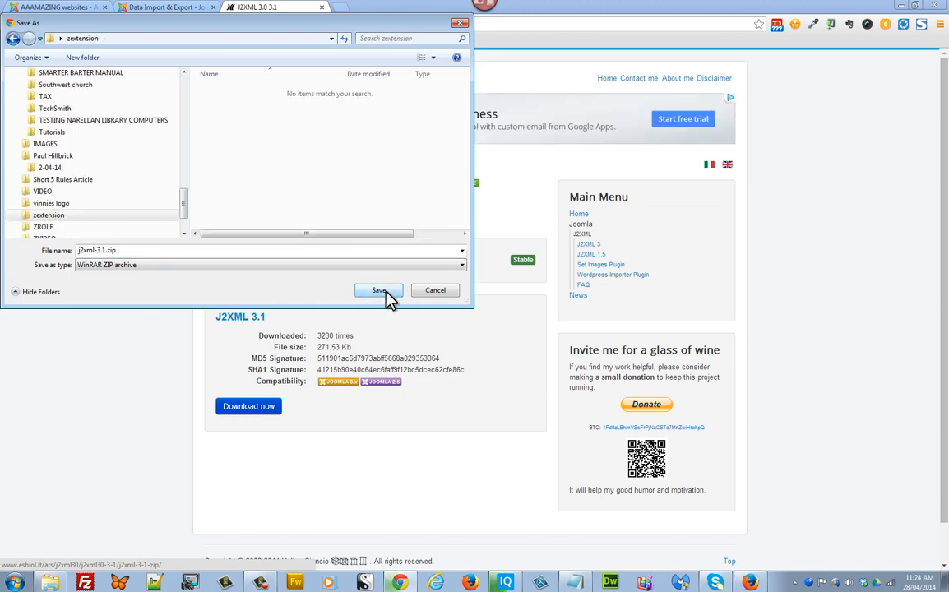
{"action": "left_click", "coordinate": [378, 290]}
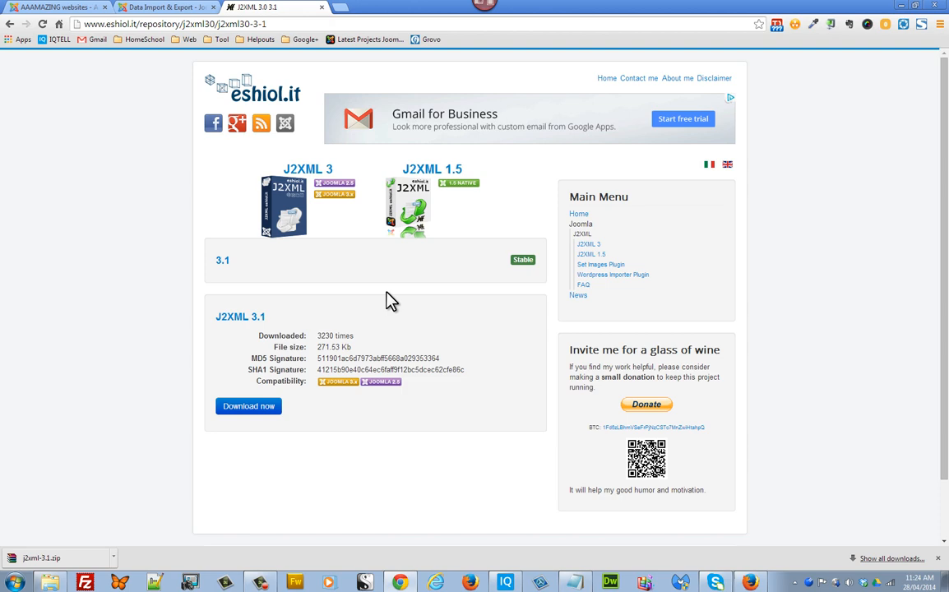
{"action": "mouse_move", "coordinate": [384, 296]}
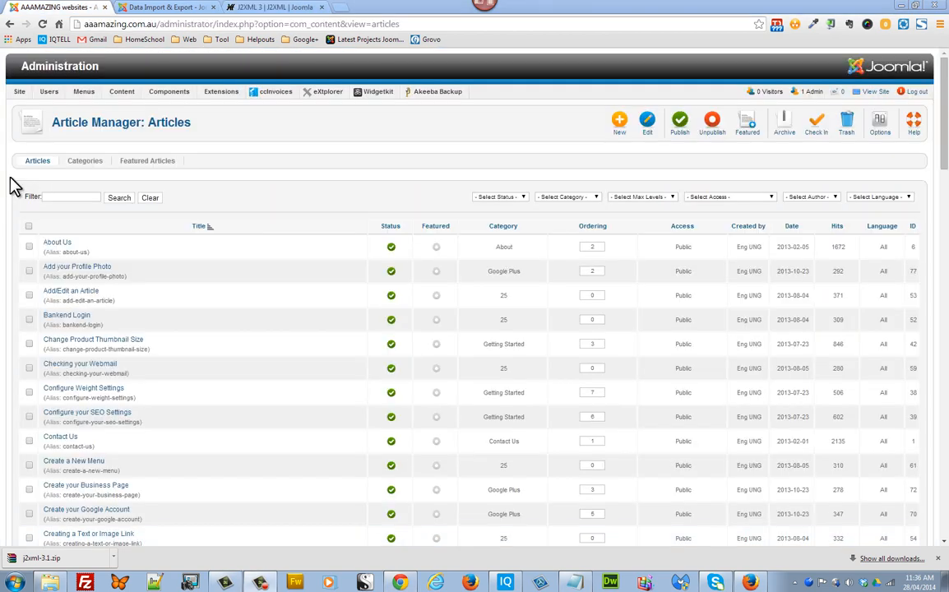
{"action": "scroll", "scroll_direction": "down", "scroll_amount": 3}
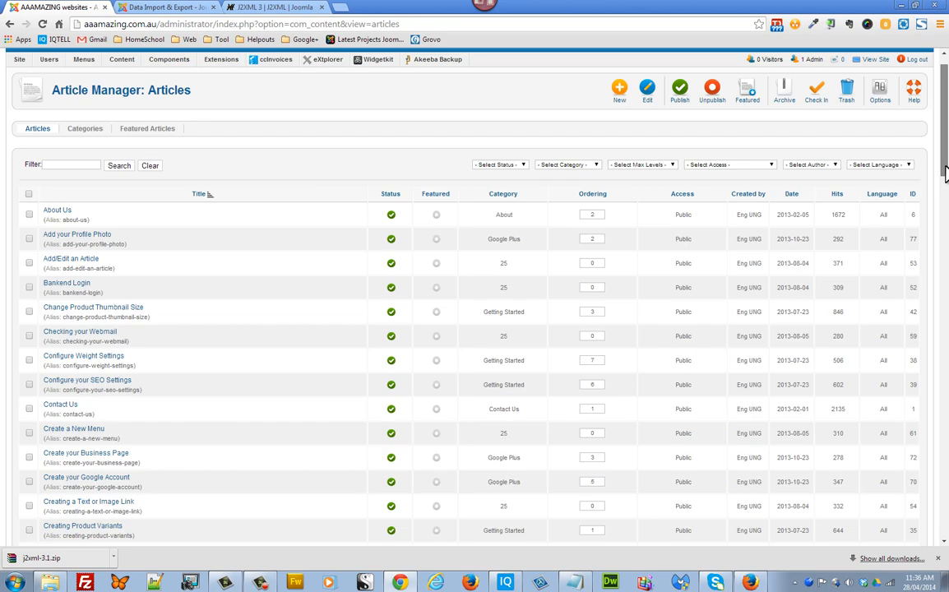
{"action": "scroll", "scroll_direction": "down", "scroll_amount": 3}
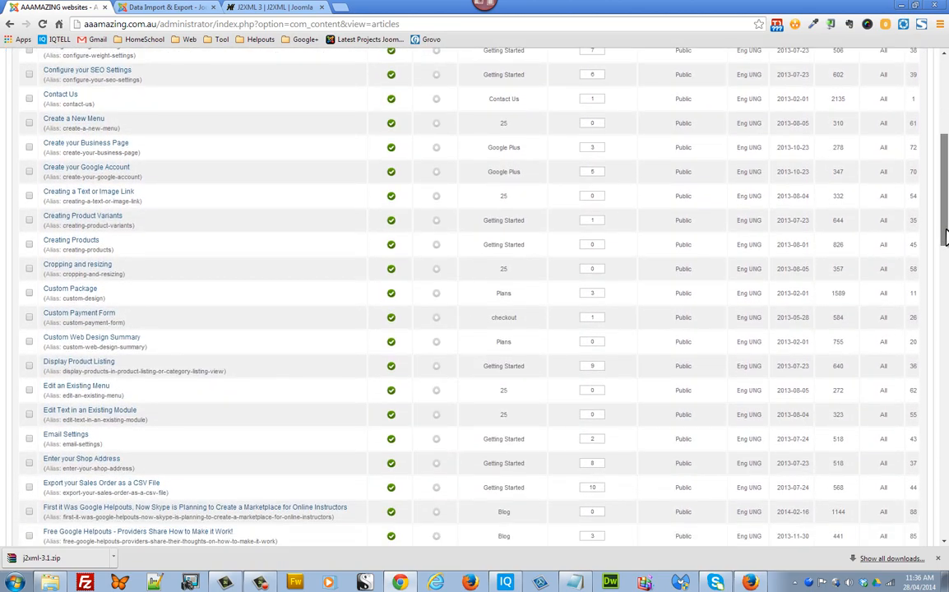
{"action": "scroll", "scroll_direction": "down", "scroll_amount": 3}
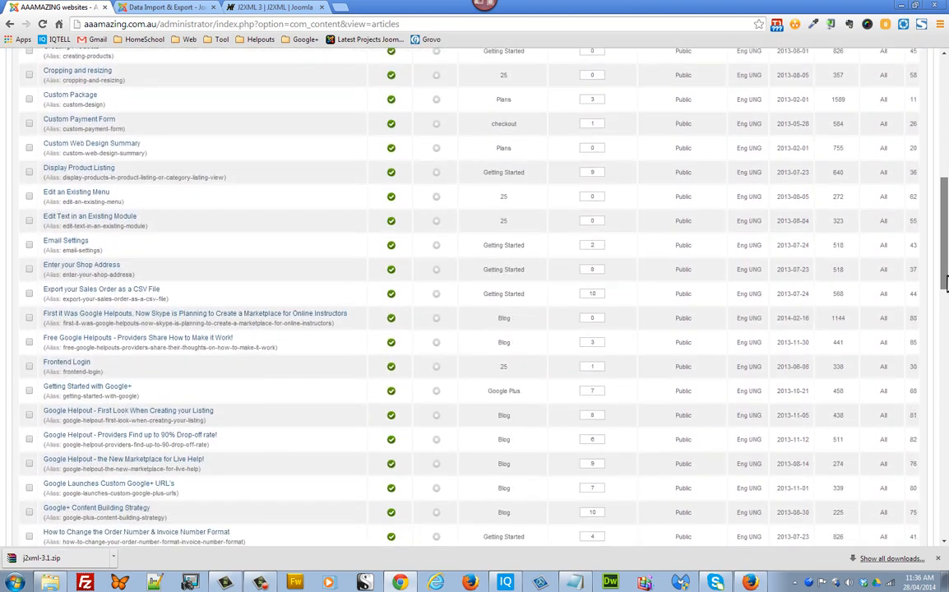
{"action": "scroll", "scroll_direction": "down", "scroll_amount": 3}
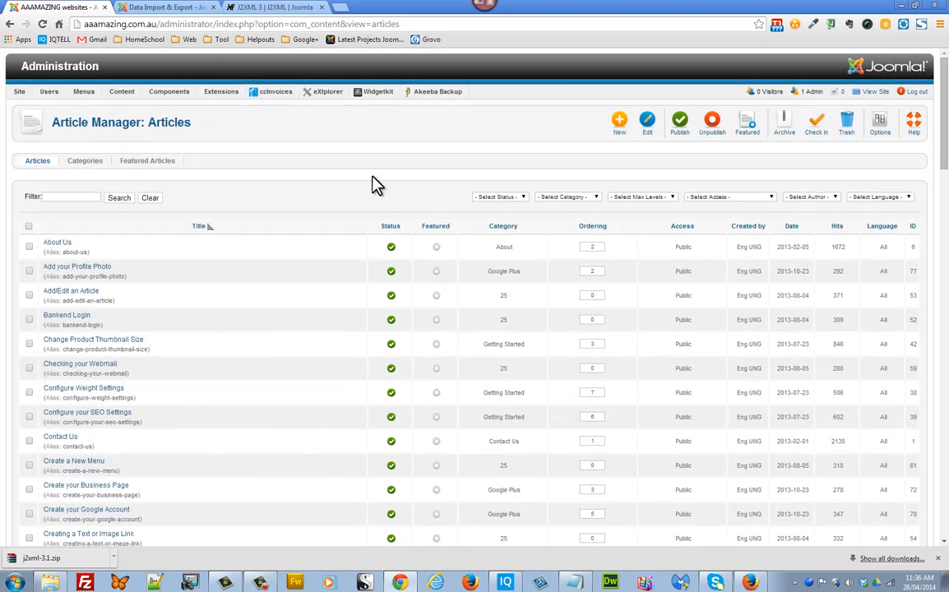
{"action": "left_click", "coordinate": [221, 91]}
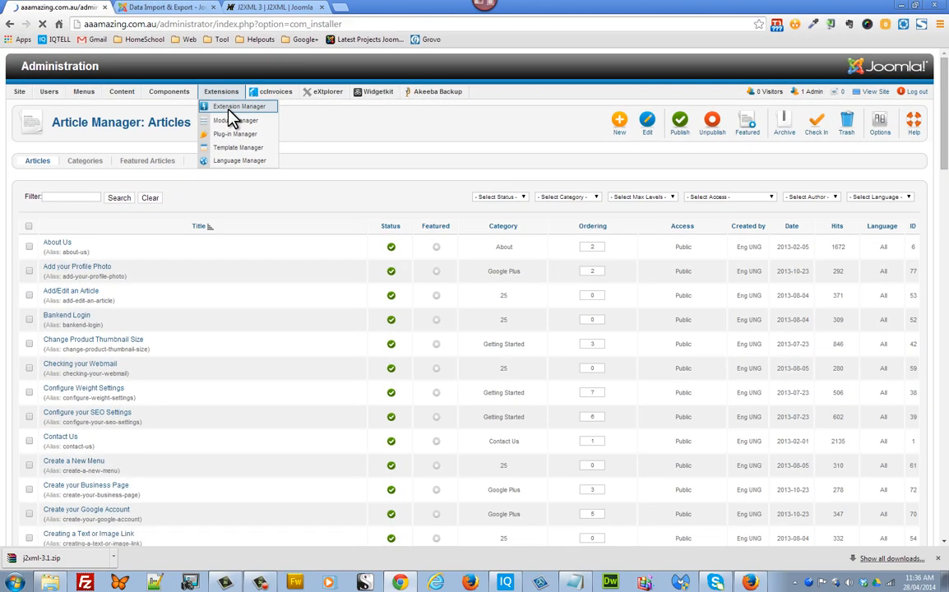
- Upload and install j2xml-3.1.zip in the Extension Manager, then return to the Article Manager
{"action": "left_click", "coordinate": [239, 106]}
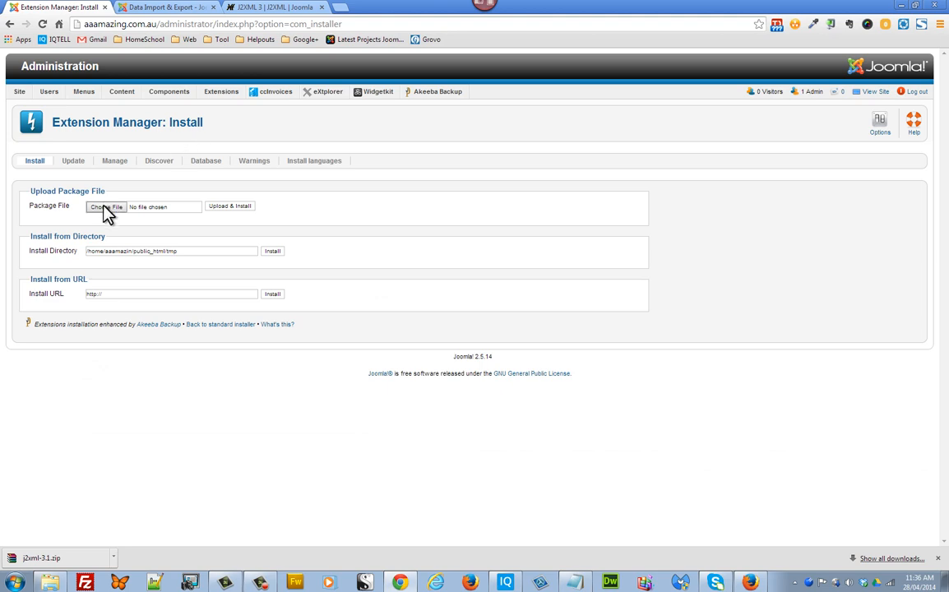
{"action": "left_click", "coordinate": [108, 207]}
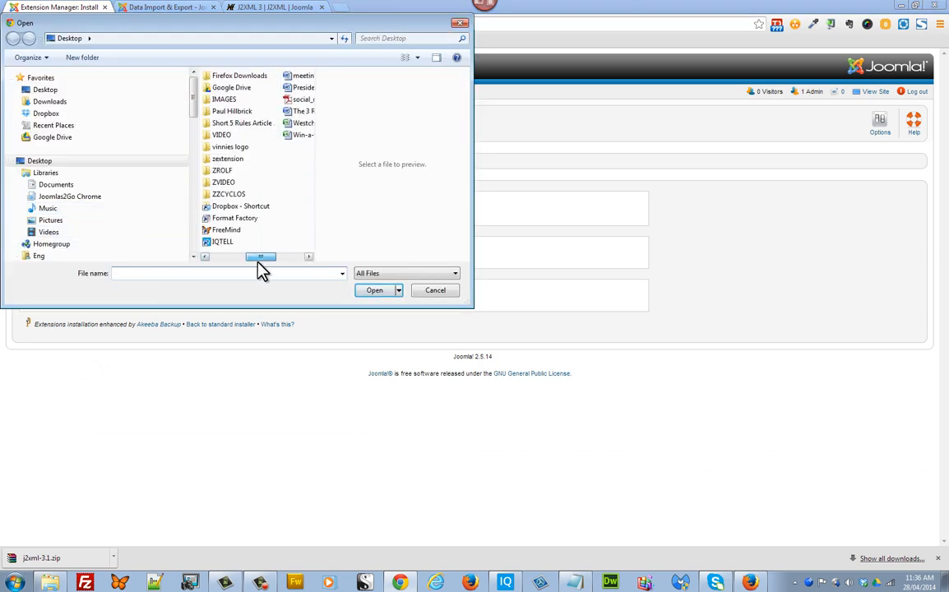
{"action": "left_click", "coordinate": [374, 290]}
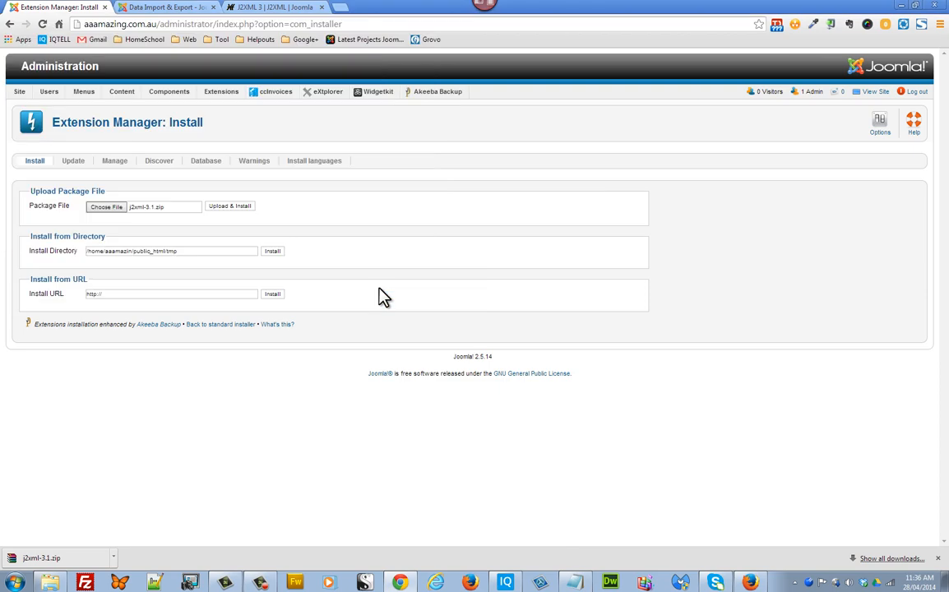
{"action": "left_click", "coordinate": [231, 206]}
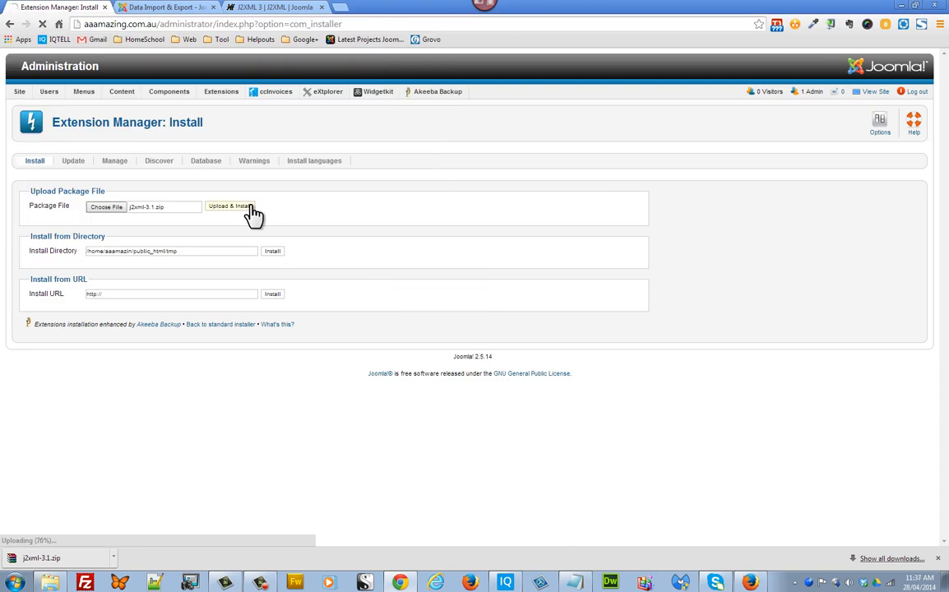
{"action": "left_click", "coordinate": [232, 207]}
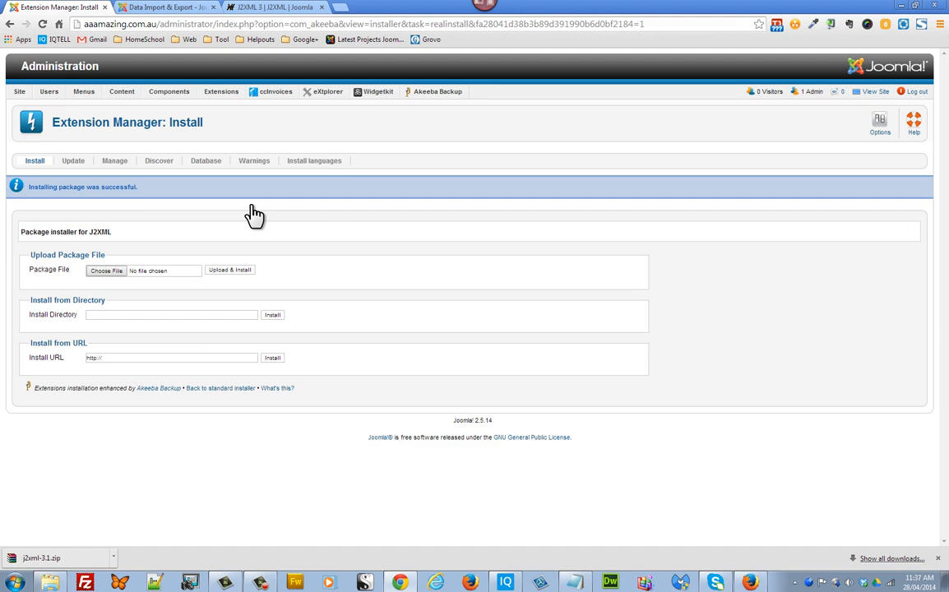
{"action": "left_click", "coordinate": [129, 91]}
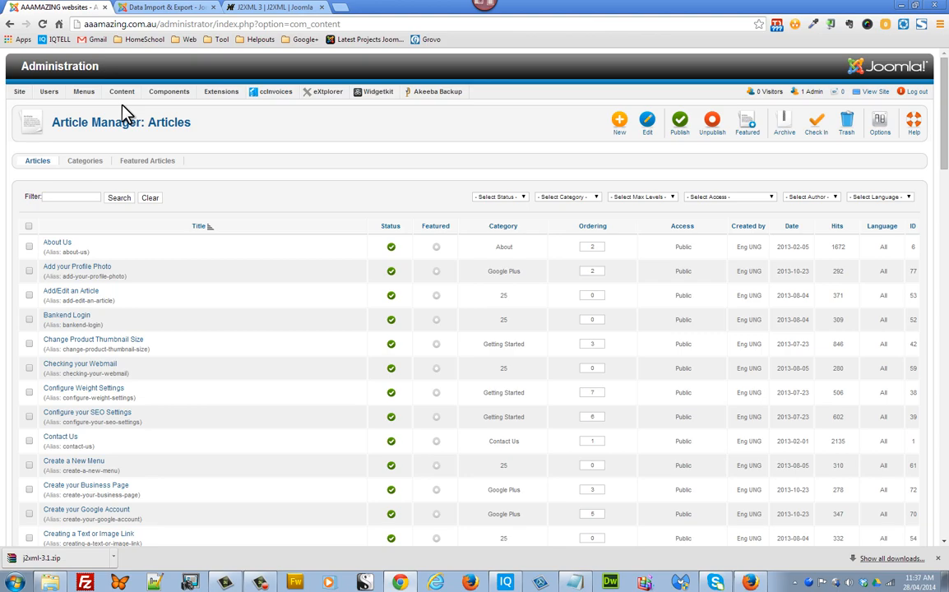
{"action": "mouse_move", "coordinate": [182, 104]}
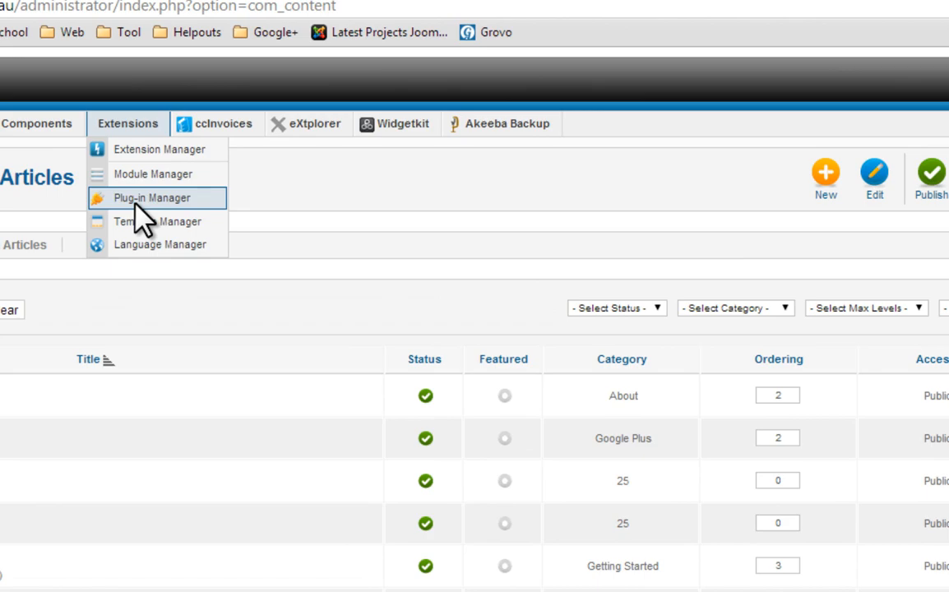
- Filter the Plug-in Manager list for 'j2' to find the J2XML Export/Send buttons plug-in
{"action": "left_click", "coordinate": [153, 197]}
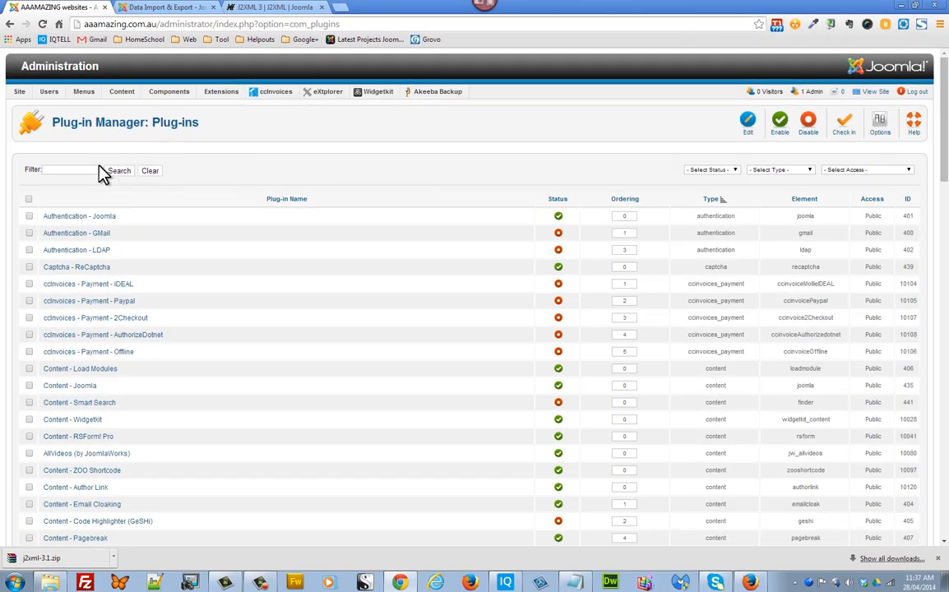
{"action": "left_click", "coordinate": [70, 170]}
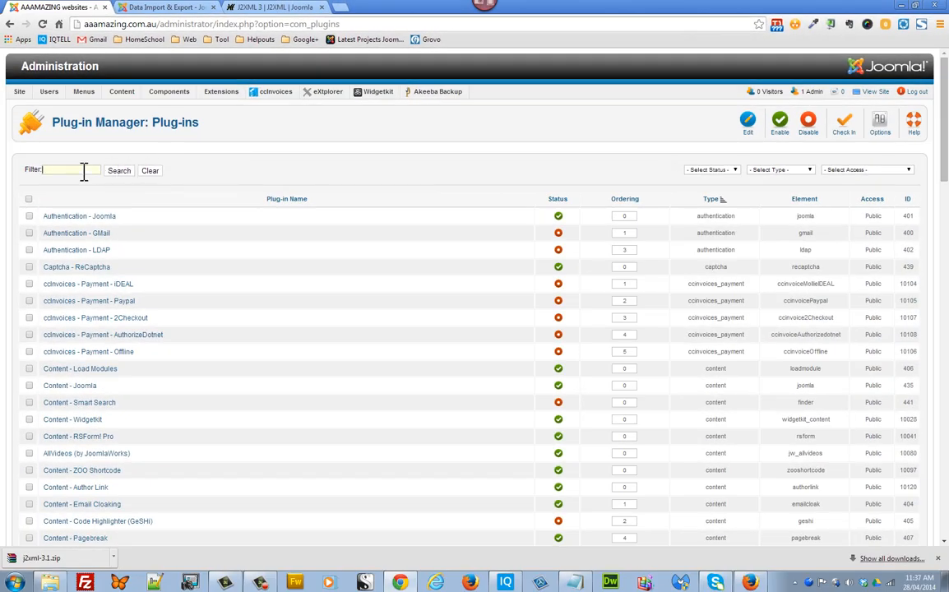
{"action": "type", "text": "j2x"}
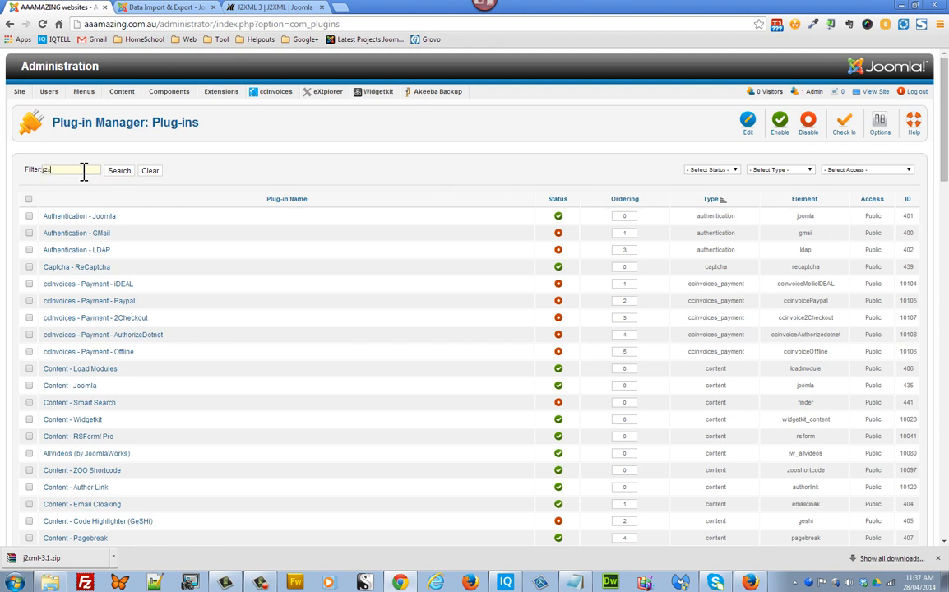
{"action": "left_click", "coordinate": [118, 170]}
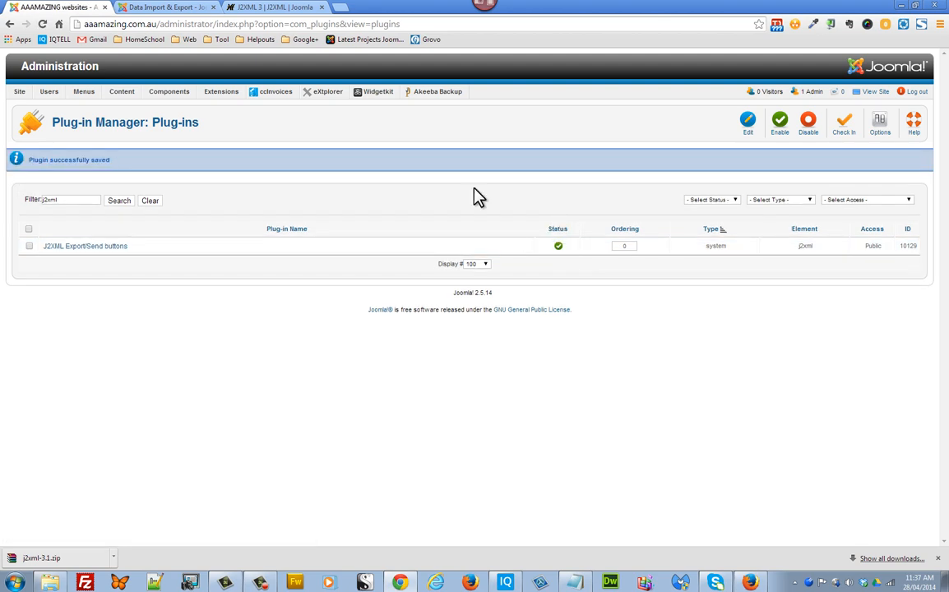
- Filter articles to the Google Plus category, select all seven, and export them as XML
{"action": "left_click", "coordinate": [131, 91]}
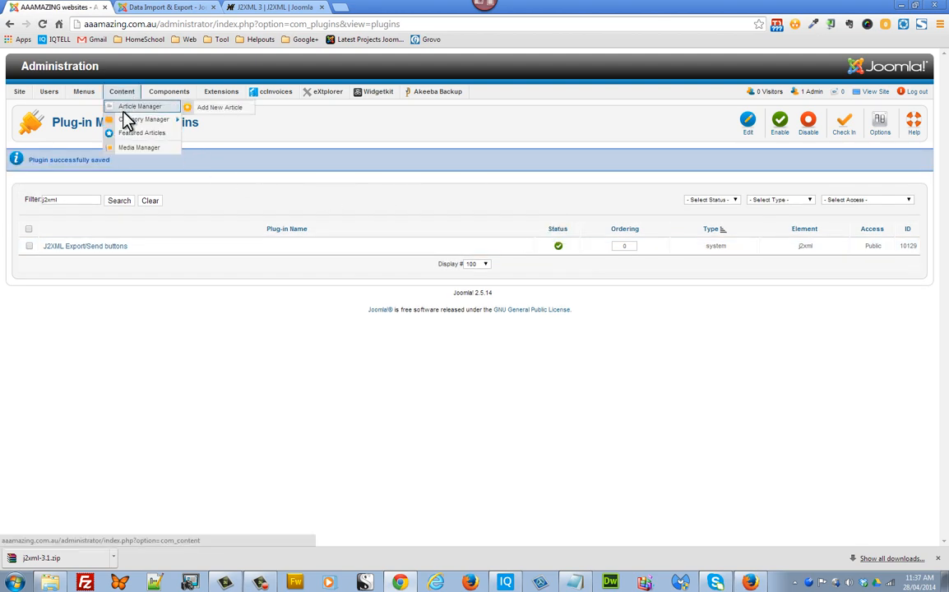
{"action": "left_click", "coordinate": [146, 106]}
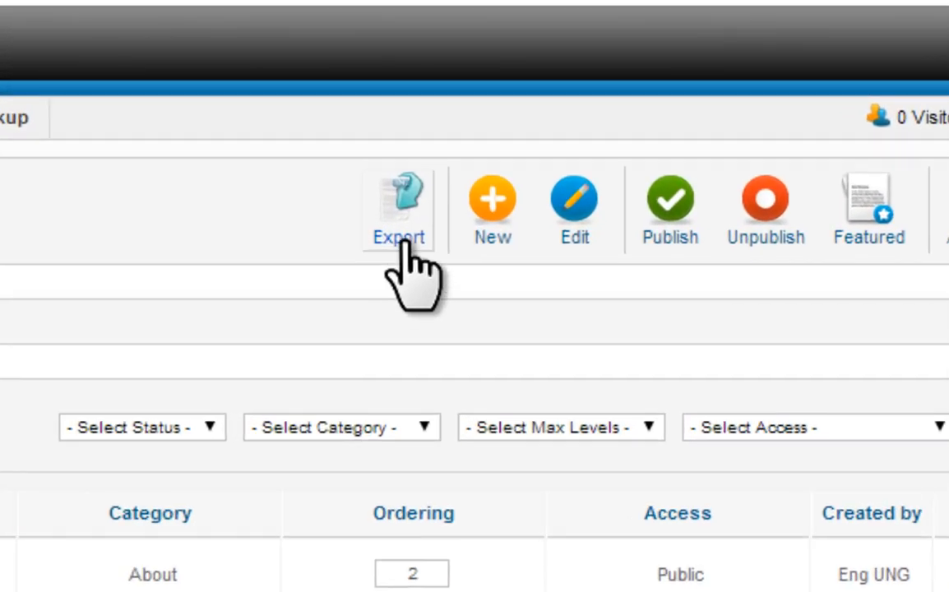
{"action": "mouse_move", "coordinate": [370, 284]}
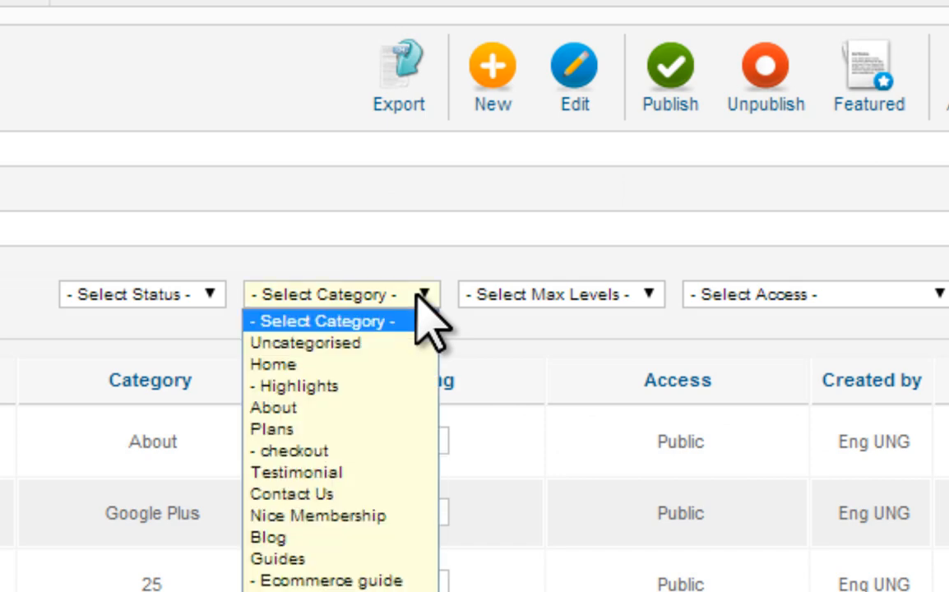
{"action": "left_click", "coordinate": [290, 515]}
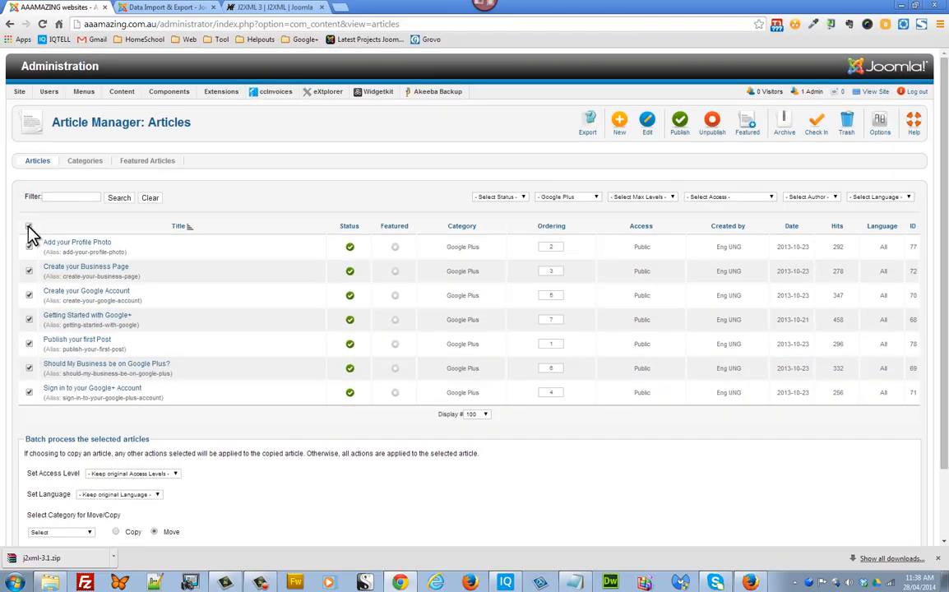
{"action": "left_click", "coordinate": [29, 226]}
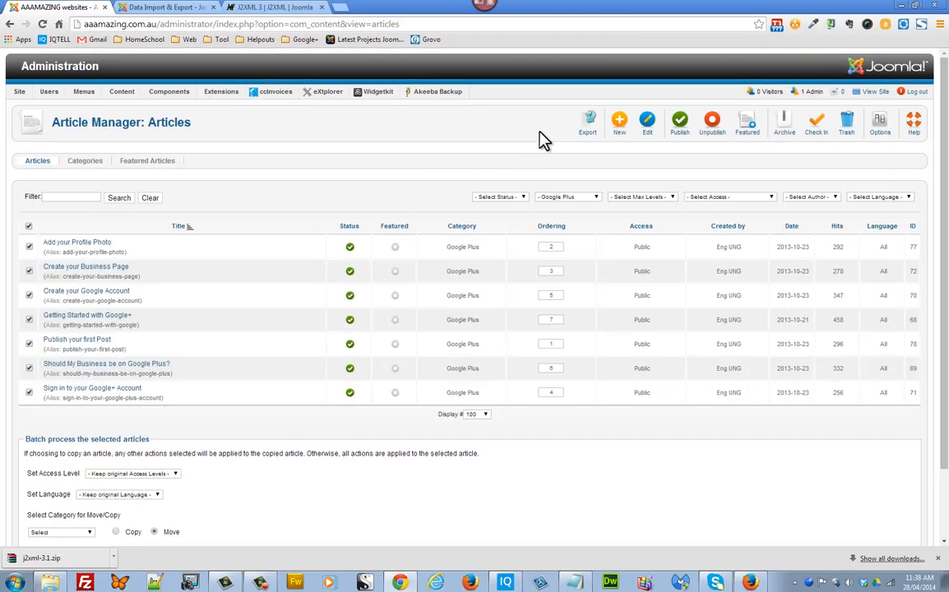
{"action": "left_click", "coordinate": [586, 117]}
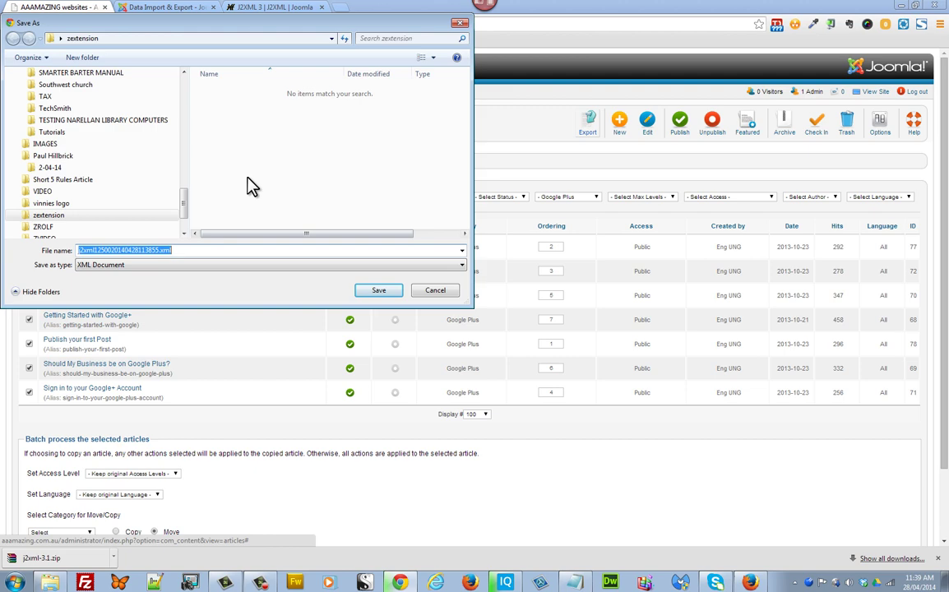
{"action": "mouse_move", "coordinate": [378, 291]}
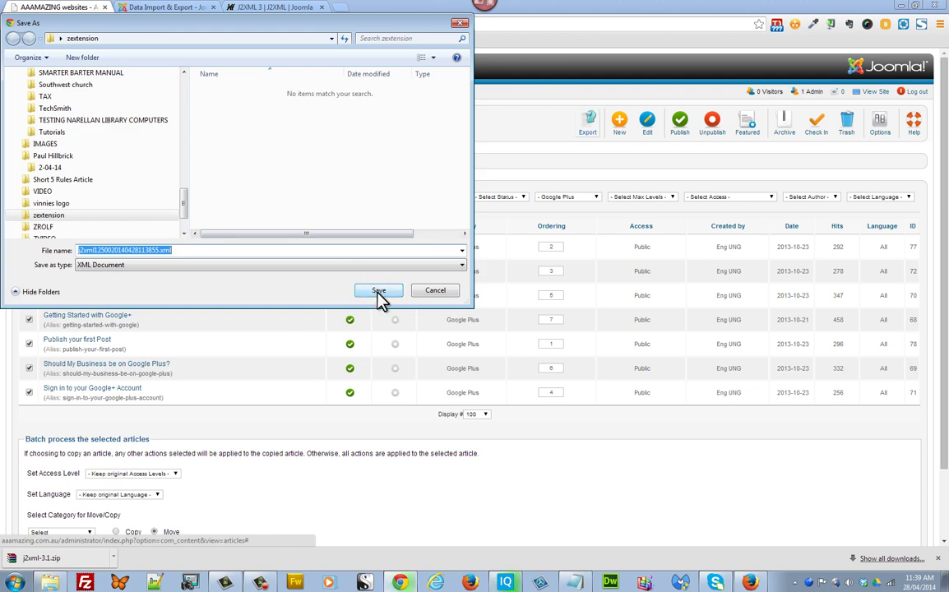
- Confirm the Save As dialog to store the XML export in the zextension folder
{"action": "left_click", "coordinate": [378, 290]}
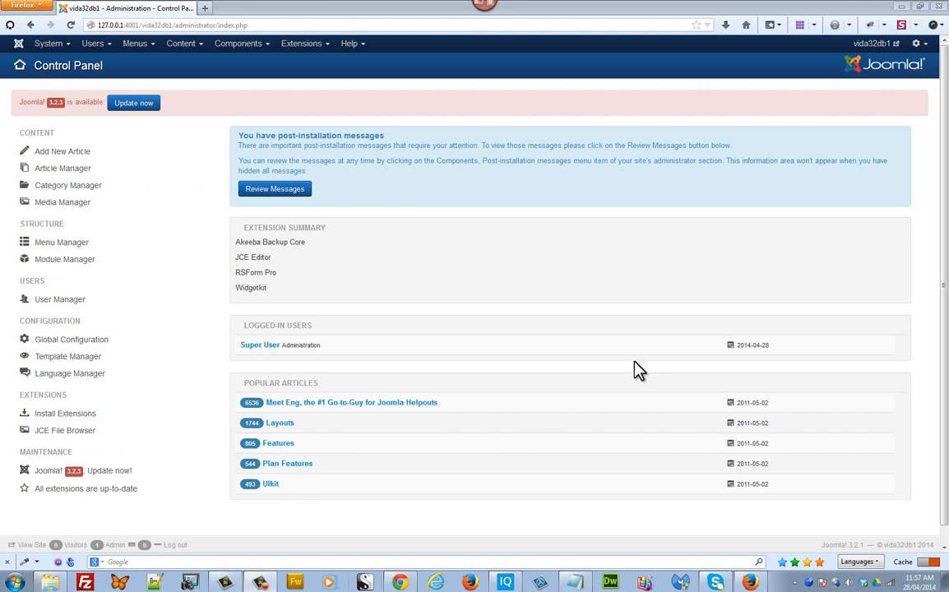
{"action": "mouse_move", "coordinate": [327, 111]}
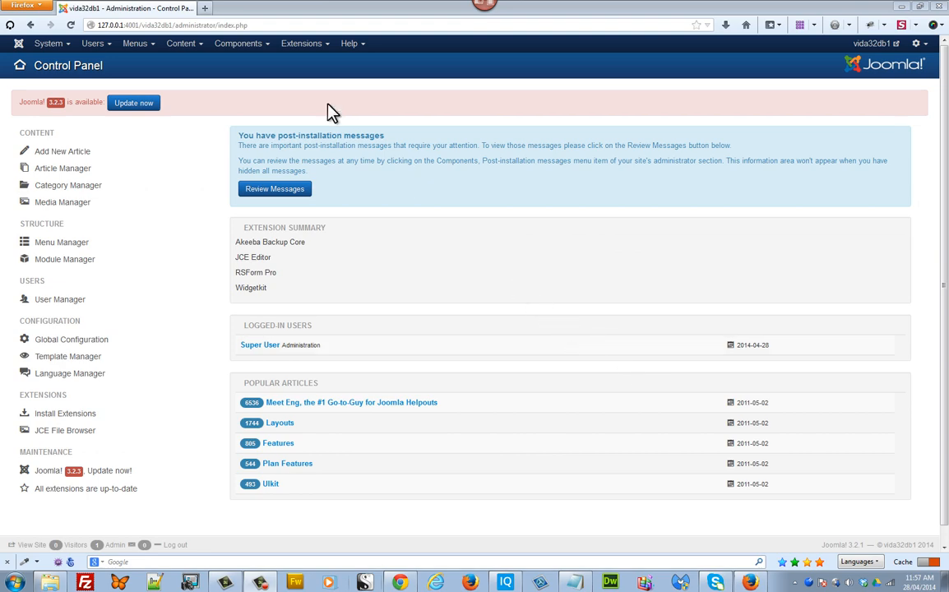
- Upload and install the J2XML zip through Extension Manager: Install on the Joomla 3.2 site
{"action": "left_click", "coordinate": [304, 43]}
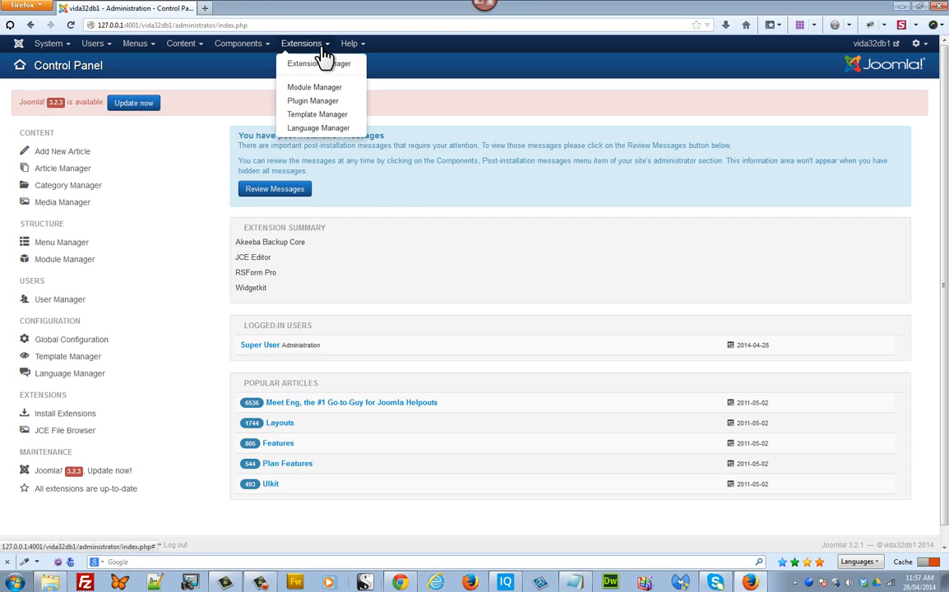
{"action": "left_click", "coordinate": [319, 63]}
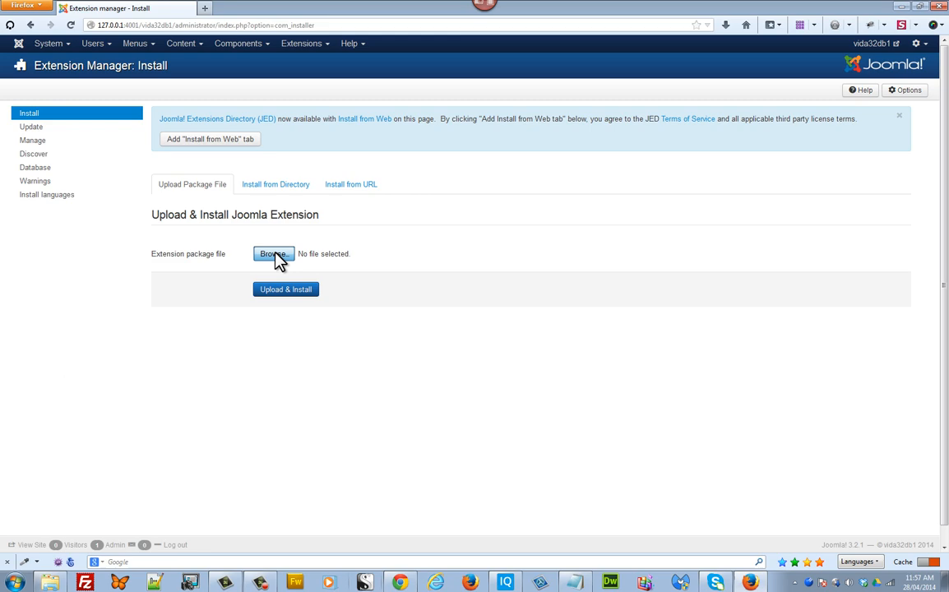
{"action": "left_click", "coordinate": [272, 253]}
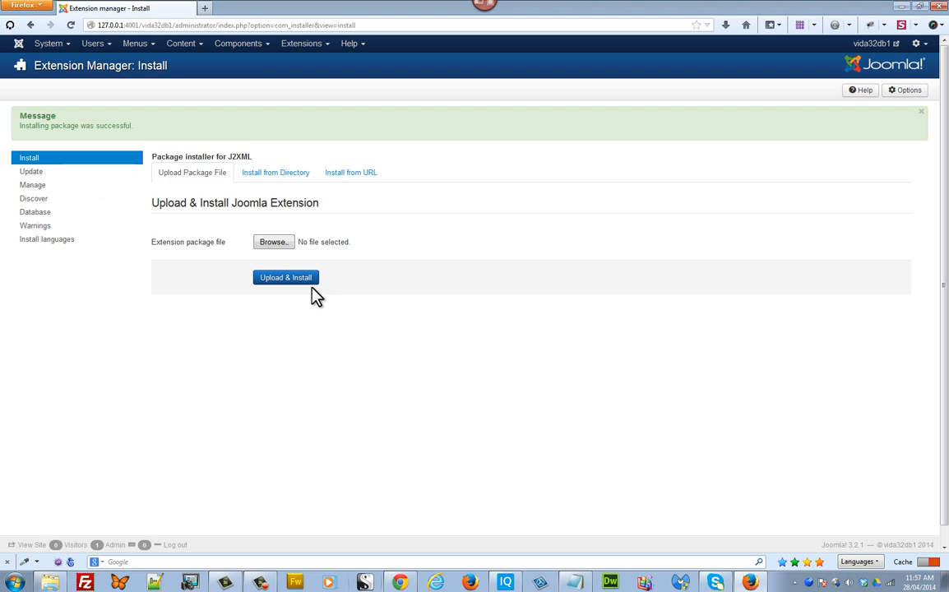
{"action": "left_click", "coordinate": [306, 43]}
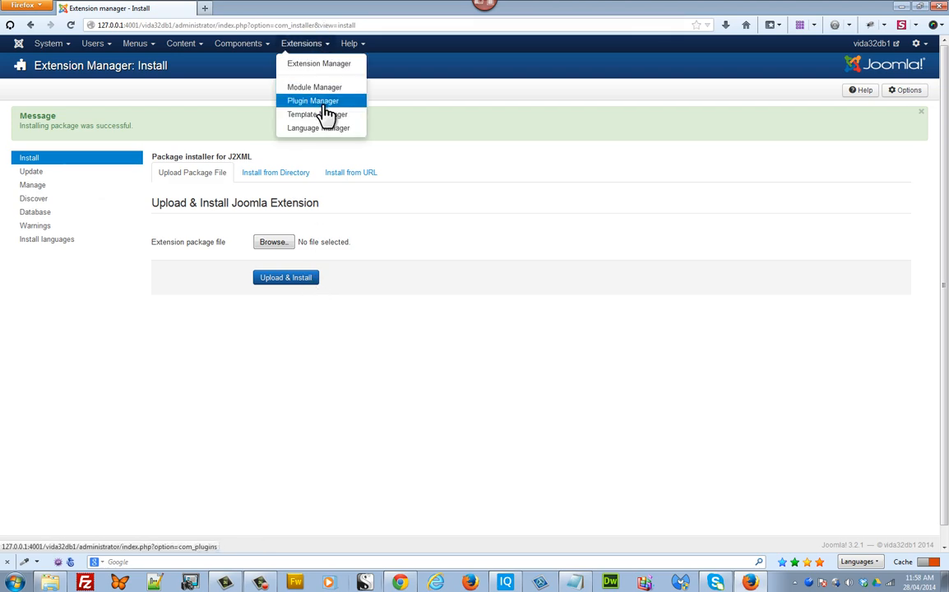
- Search the Plugin Manager for 'j2xml' and enable the J2XML Export/Send buttons plugin
{"action": "left_click", "coordinate": [320, 100]}
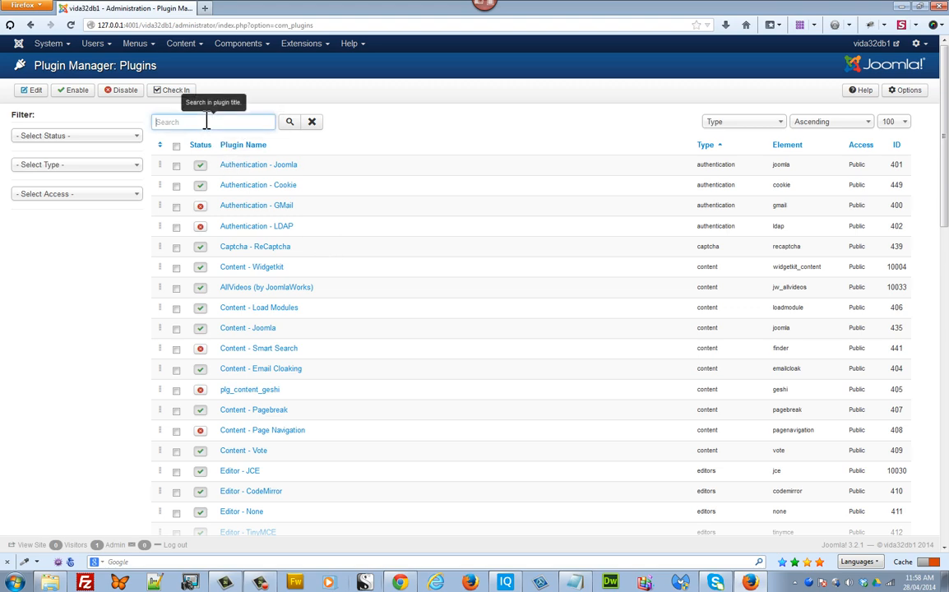
{"action": "type", "text": "j"}
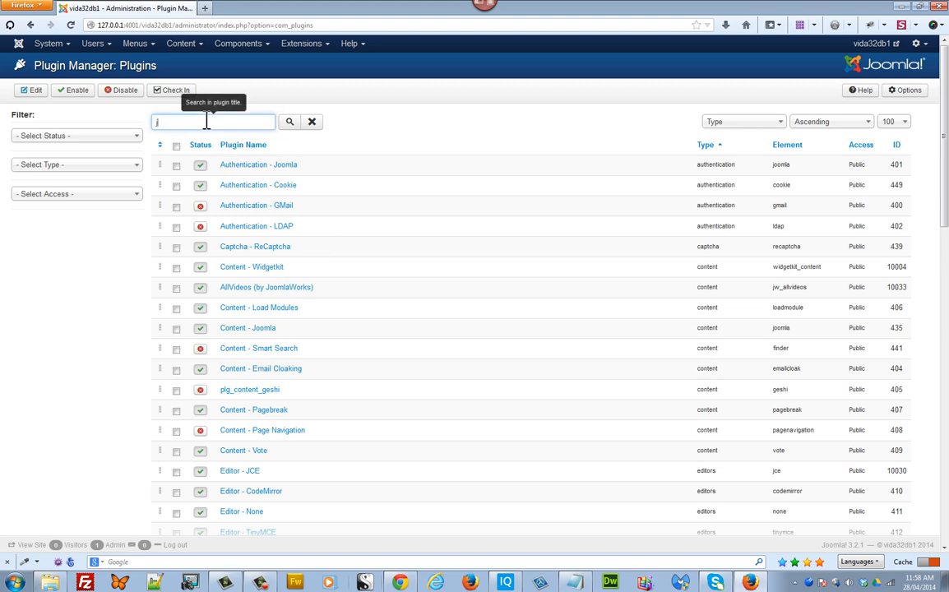
{"action": "type", "text": "2xml"}
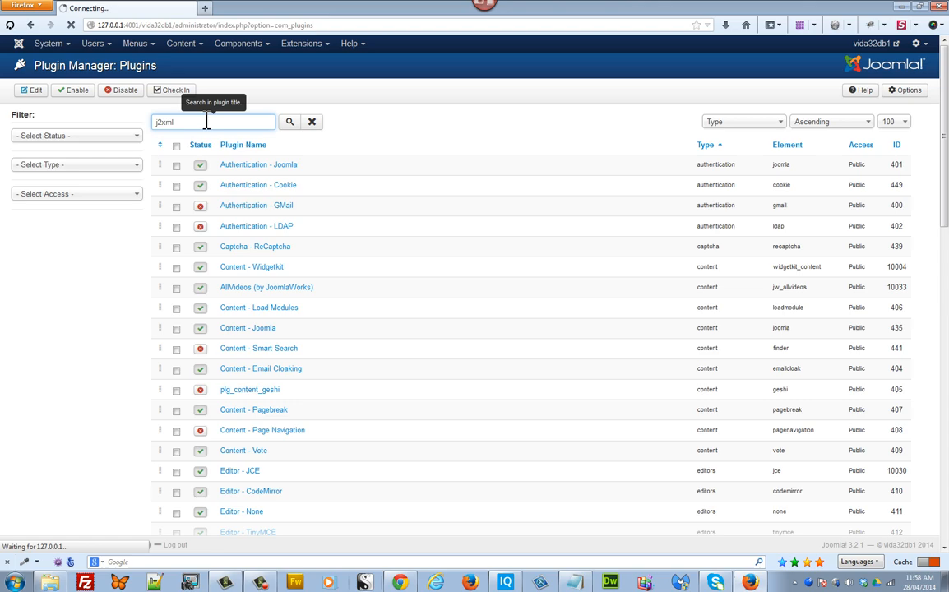
{"action": "left_click", "coordinate": [289, 121]}
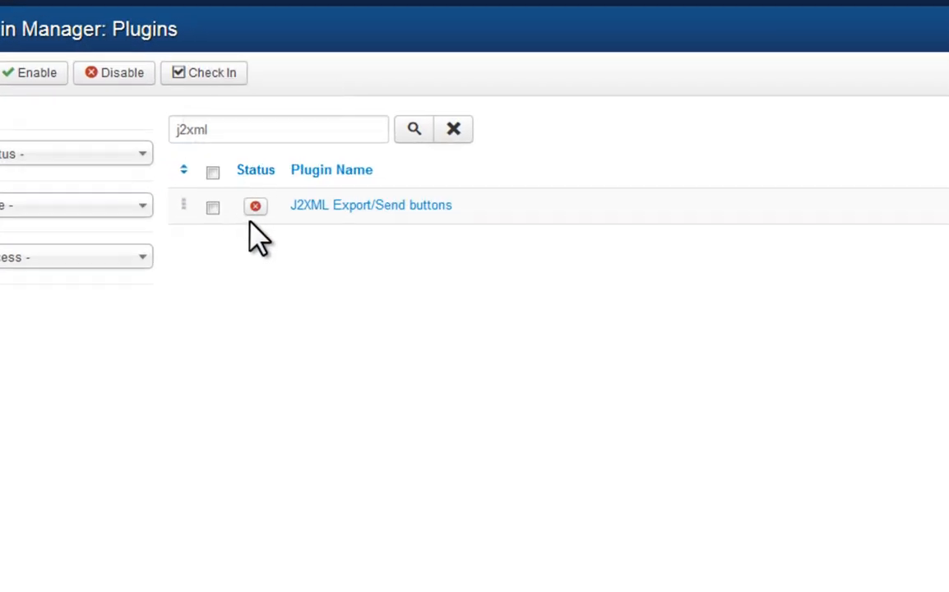
{"action": "left_click", "coordinate": [255, 205]}
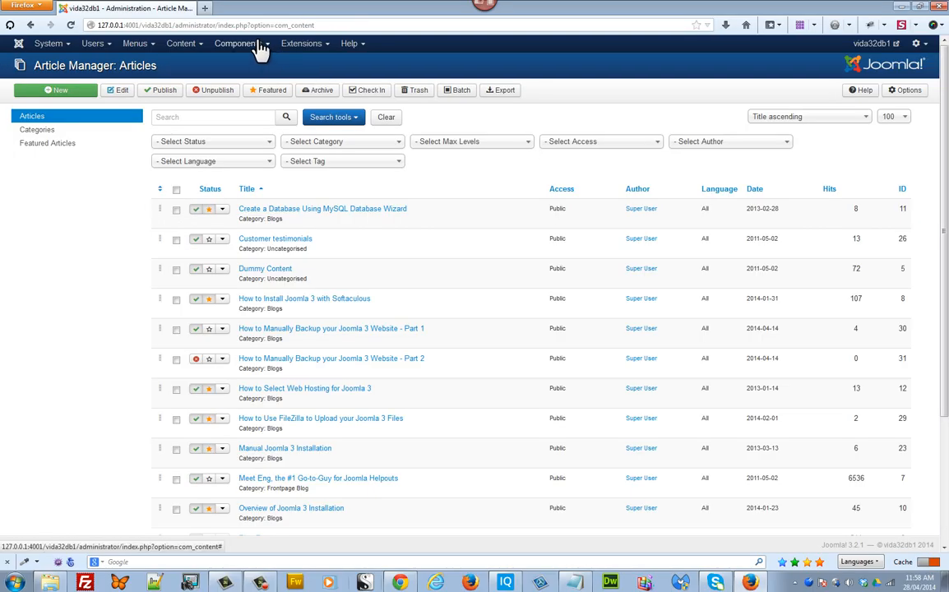
- Open Components > J2XML > Control Panel and launch the File Upload dialog
{"action": "left_click", "coordinate": [241, 44]}
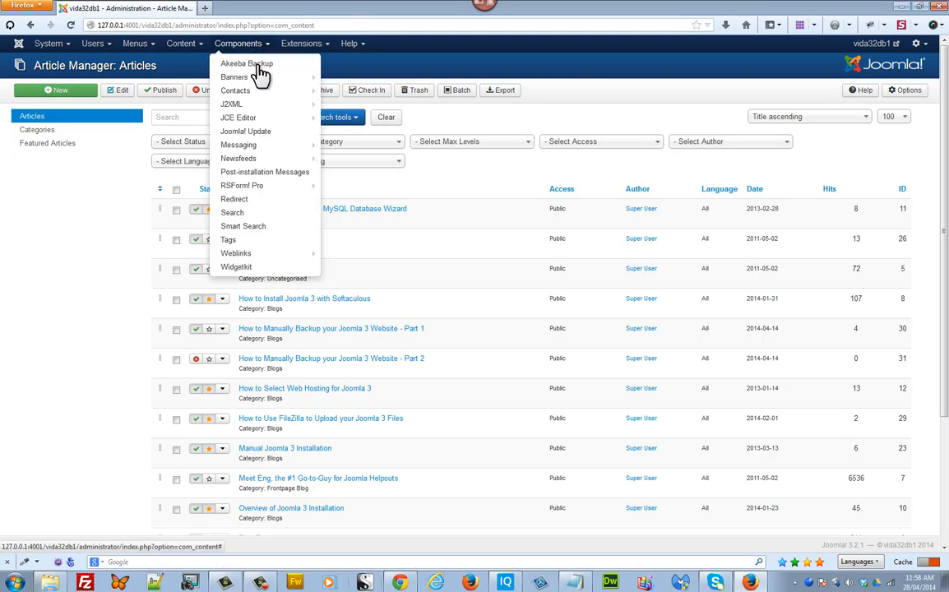
{"action": "mouse_move", "coordinate": [231, 104]}
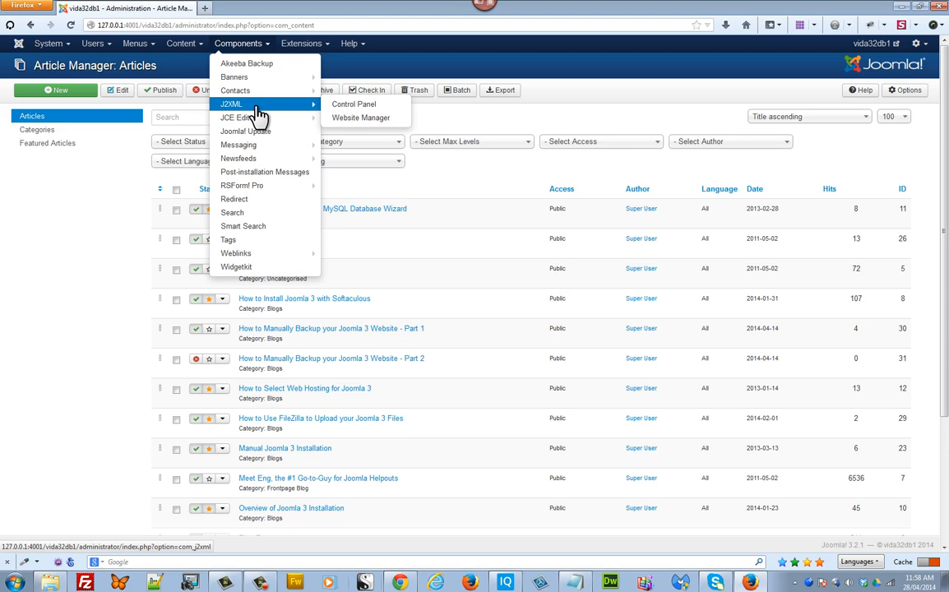
{"action": "mouse_move", "coordinate": [361, 105]}
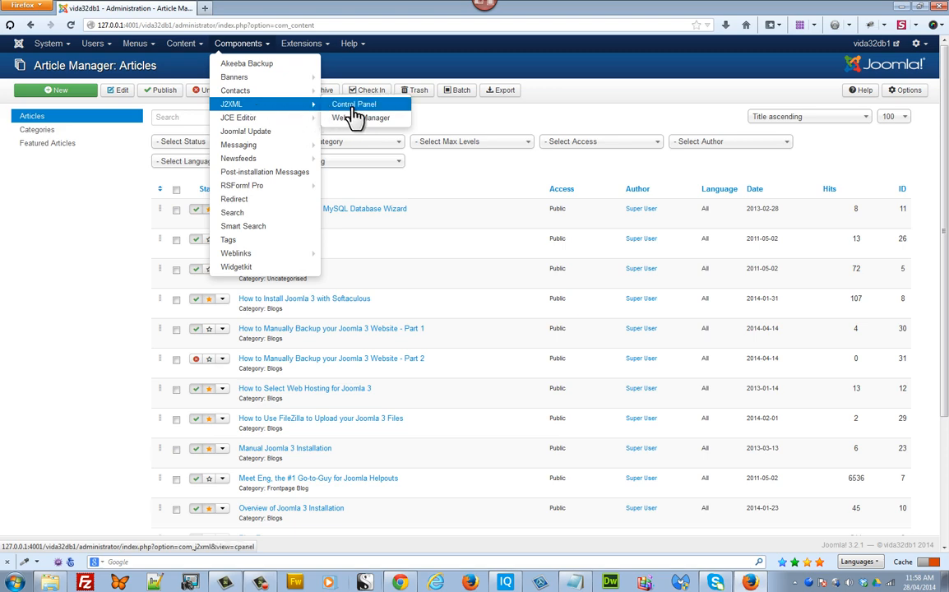
{"action": "left_click", "coordinate": [353, 104]}
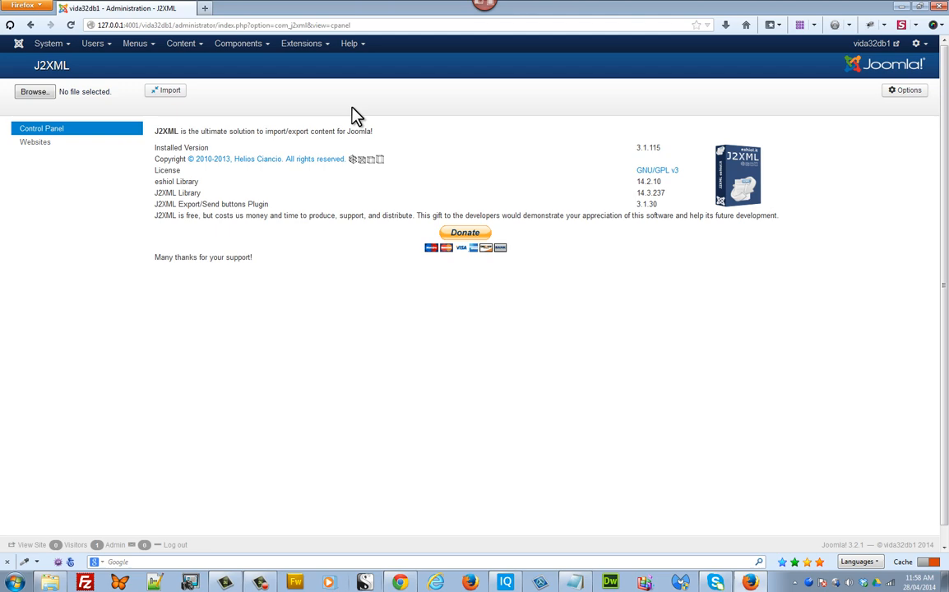
{"action": "mouse_move", "coordinate": [39, 134]}
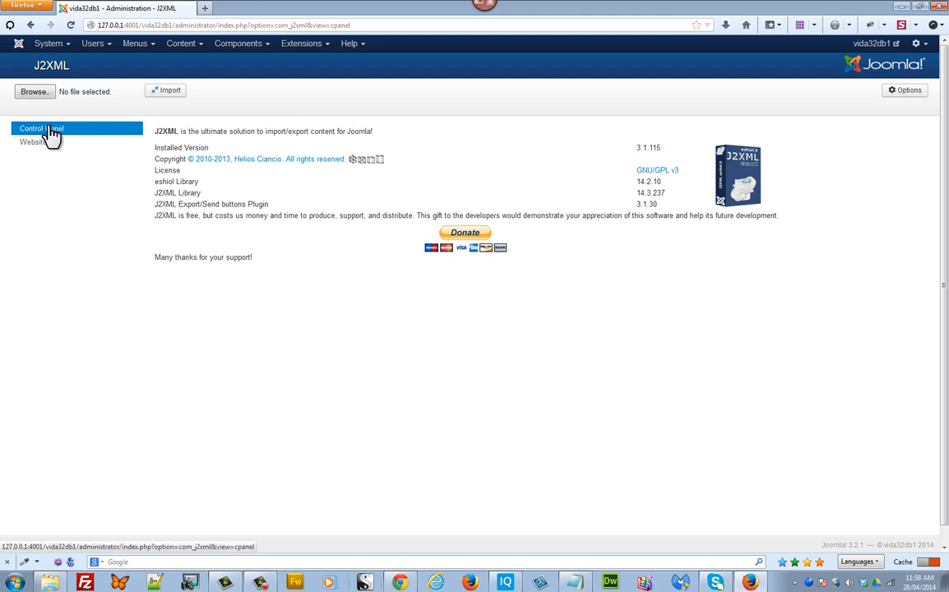
{"action": "left_click", "coordinate": [35, 89]}
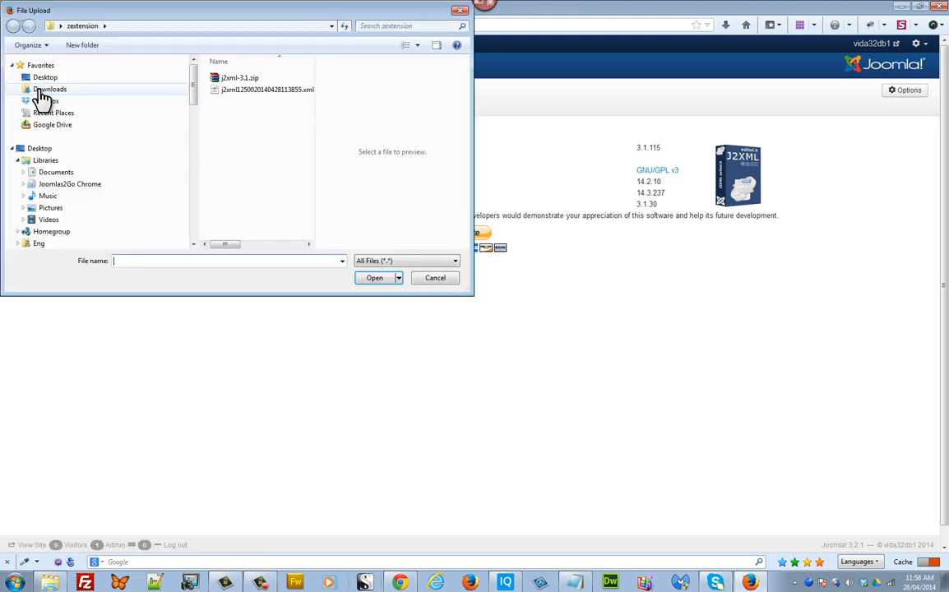
- Select the exported j2xml .xml file and confirm it for import
{"action": "left_click", "coordinate": [263, 90]}
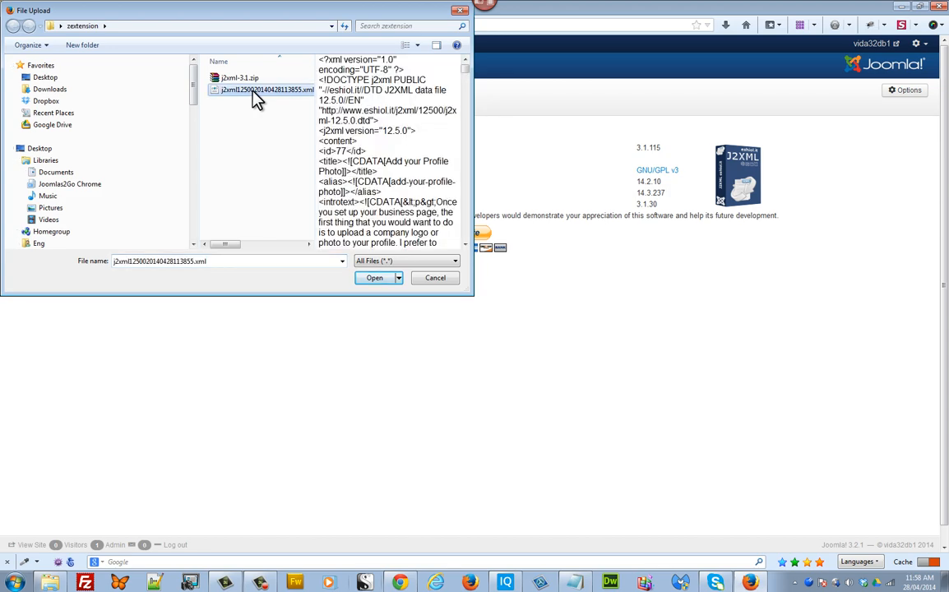
{"action": "left_click", "coordinate": [378, 278]}
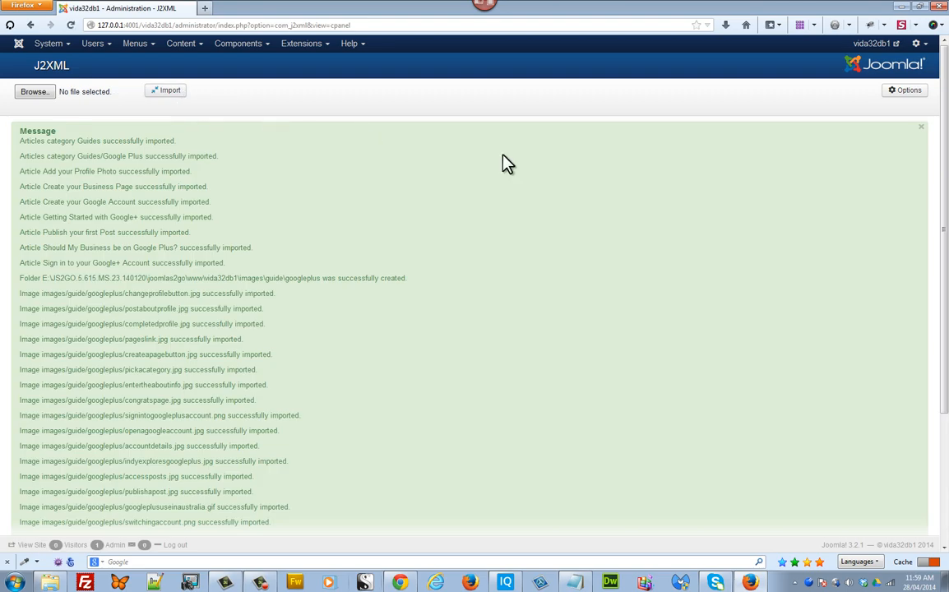
{"action": "scroll", "scroll_direction": "down", "scroll_amount": 3}
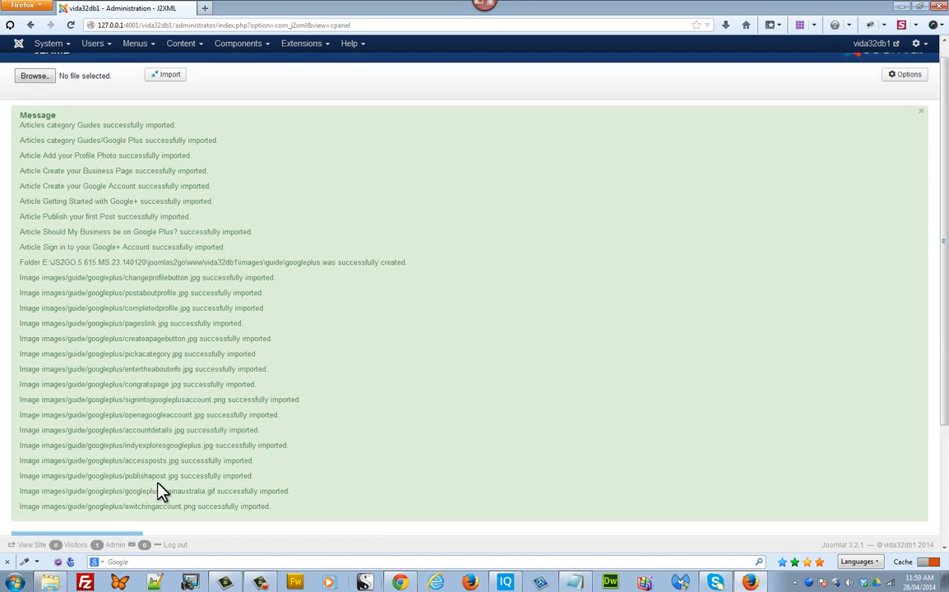
{"action": "mouse_move", "coordinate": [193, 49]}
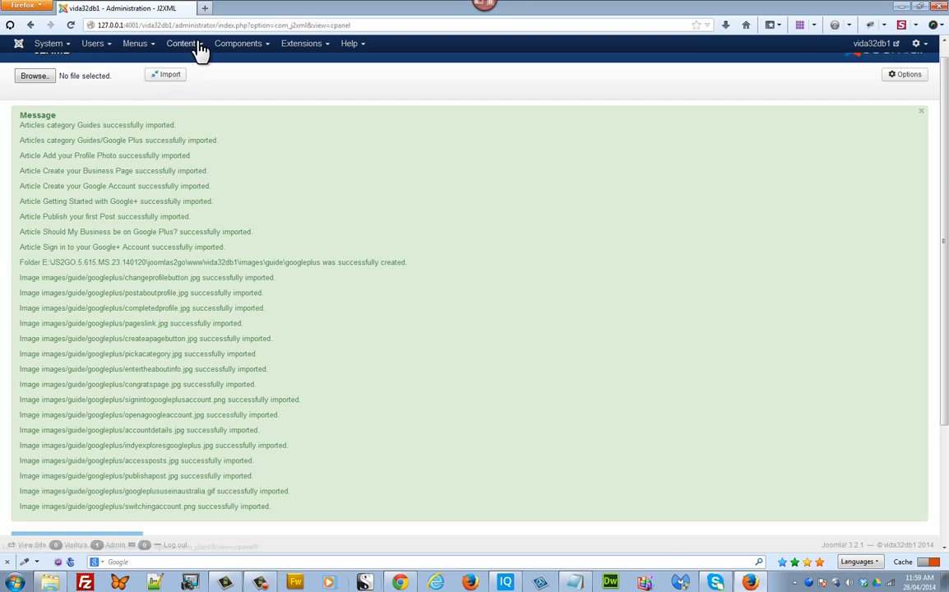
- Filter the Article Manager by Google Plus category to show the seven imported articles
{"action": "left_click", "coordinate": [183, 47]}
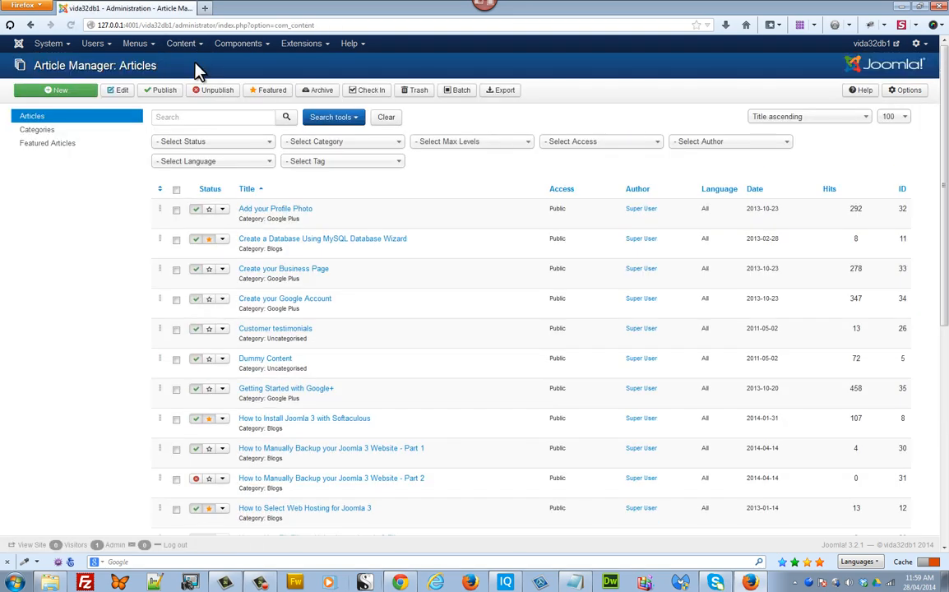
{"action": "left_click", "coordinate": [341, 141]}
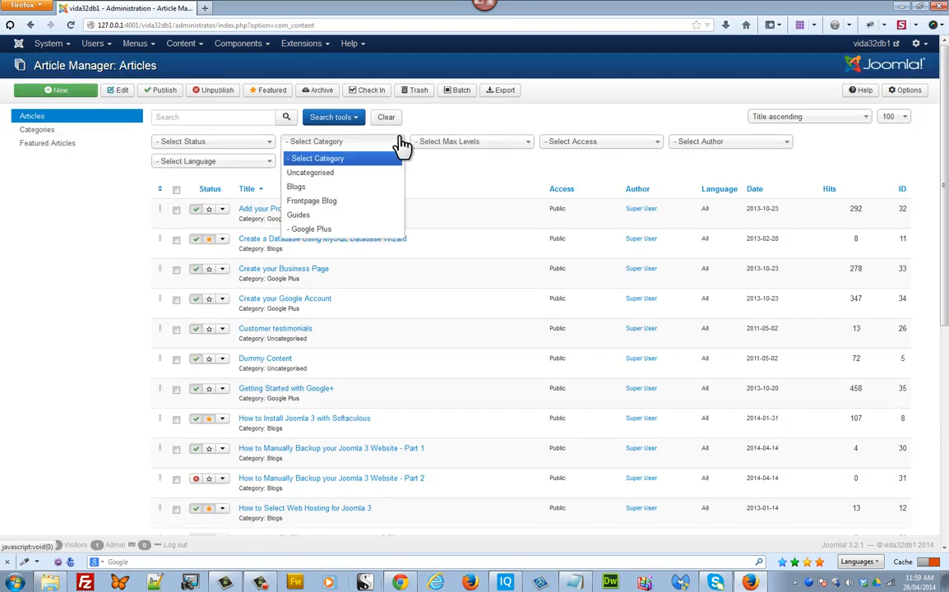
{"action": "mouse_move", "coordinate": [351, 229]}
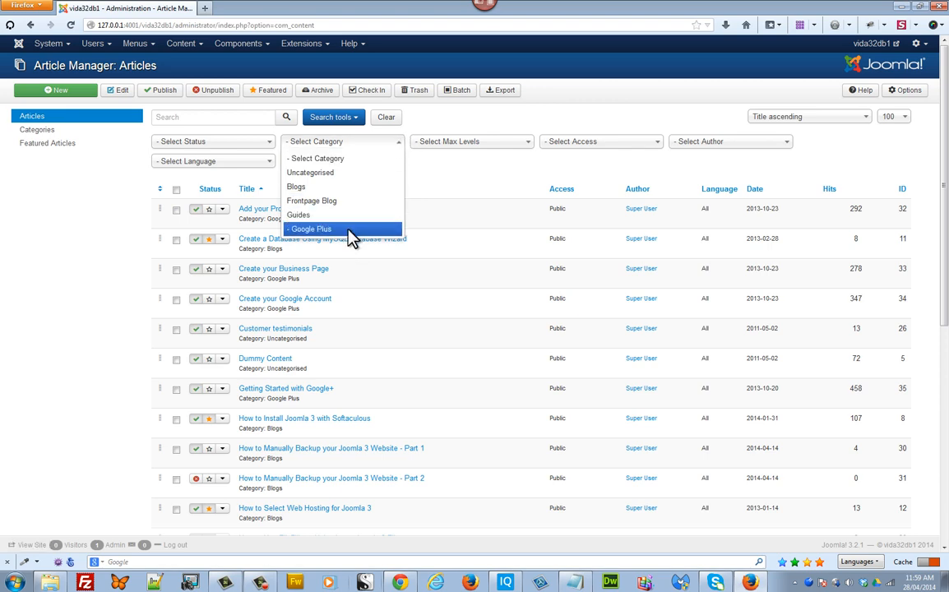
{"action": "left_click", "coordinate": [317, 228]}
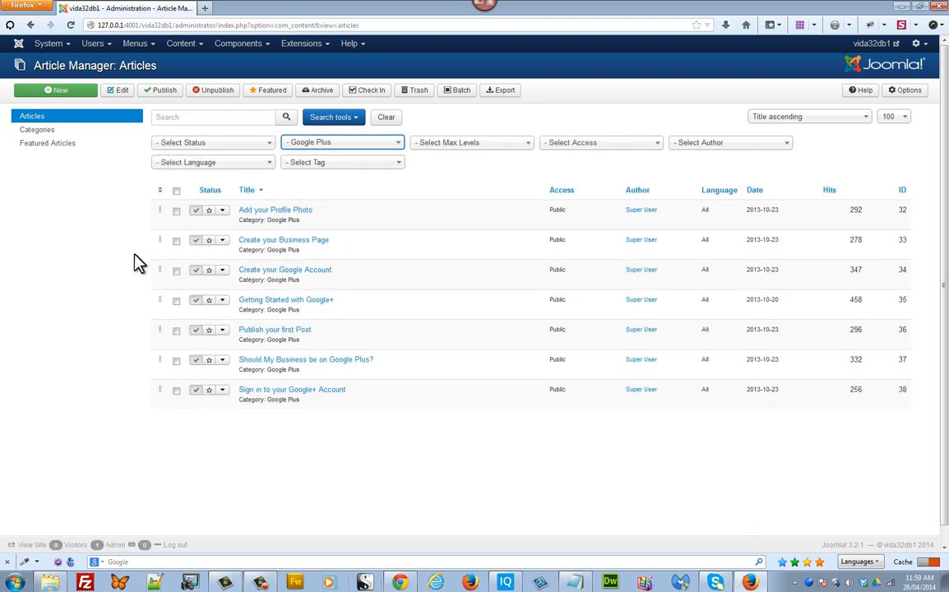